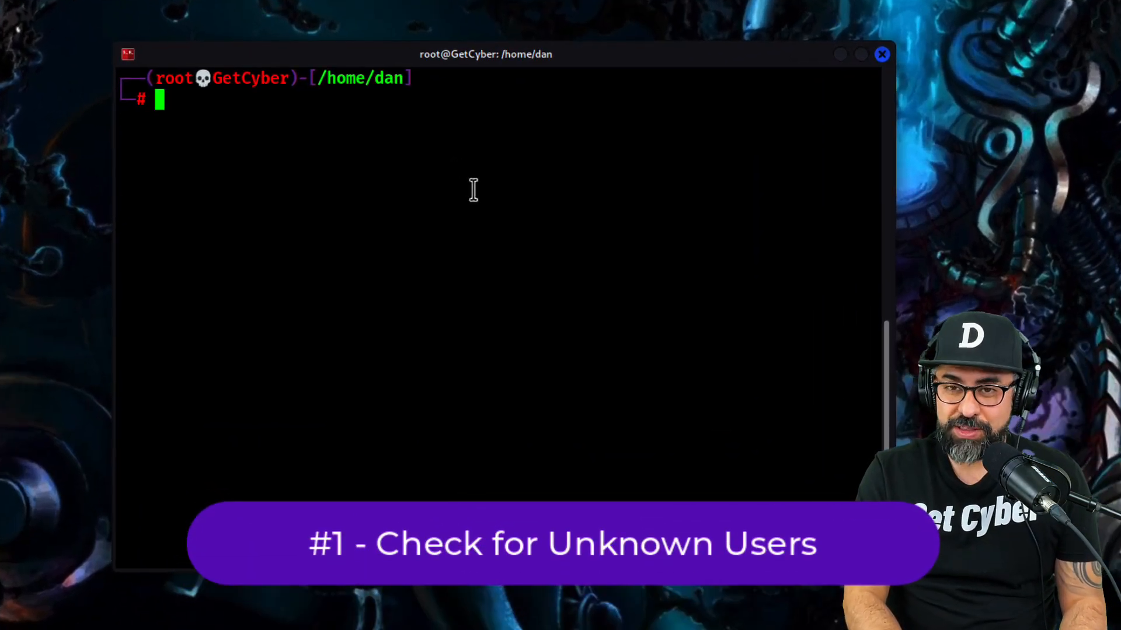
Run who and w, confirming only dan is logged in on pts/1
text(who)
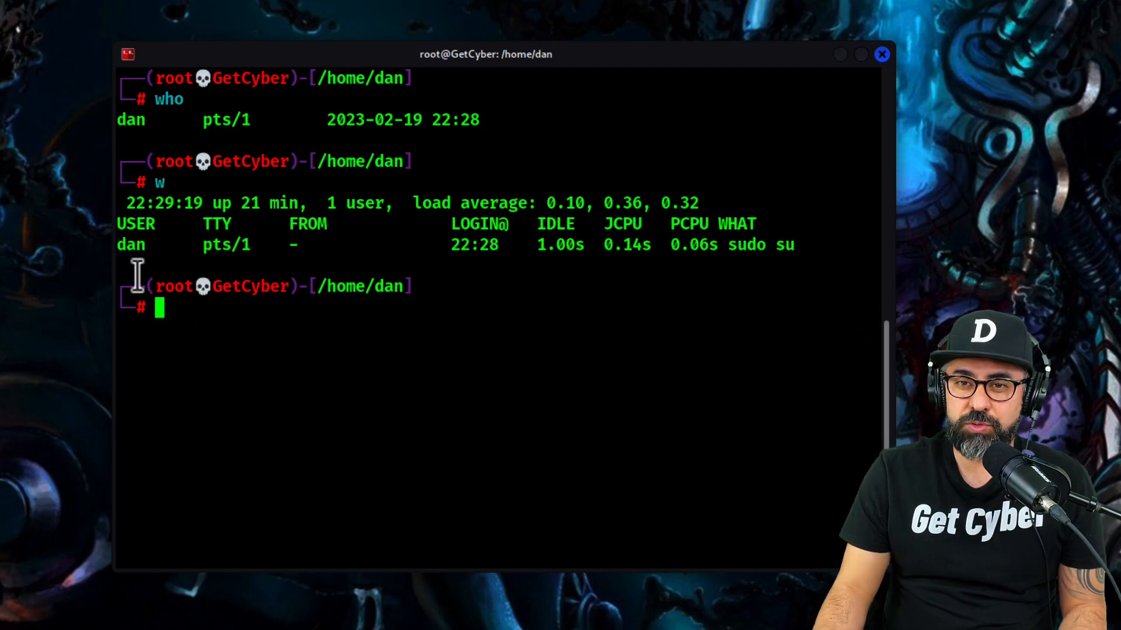
double_click(129, 245)
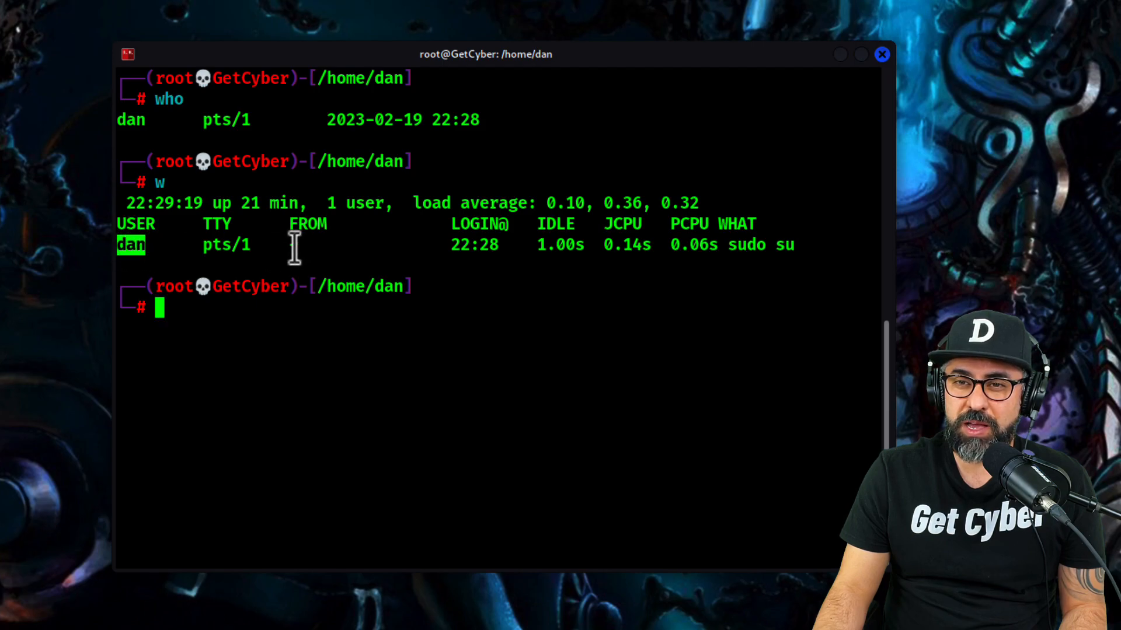
drag(289, 245, 418, 244)
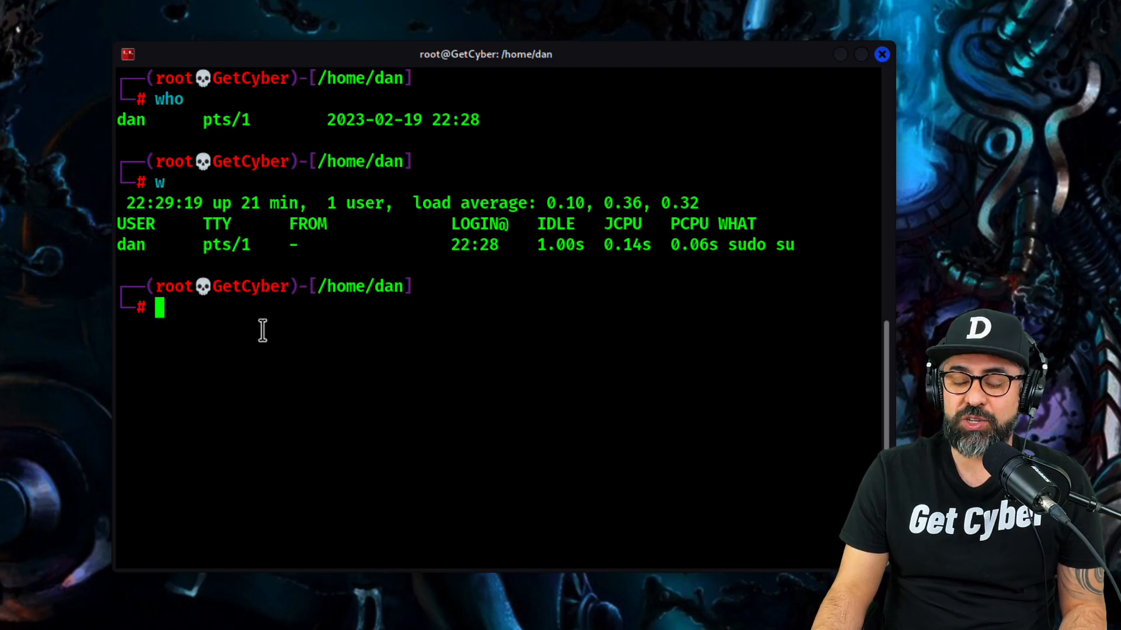
mouse_move(239, 399)
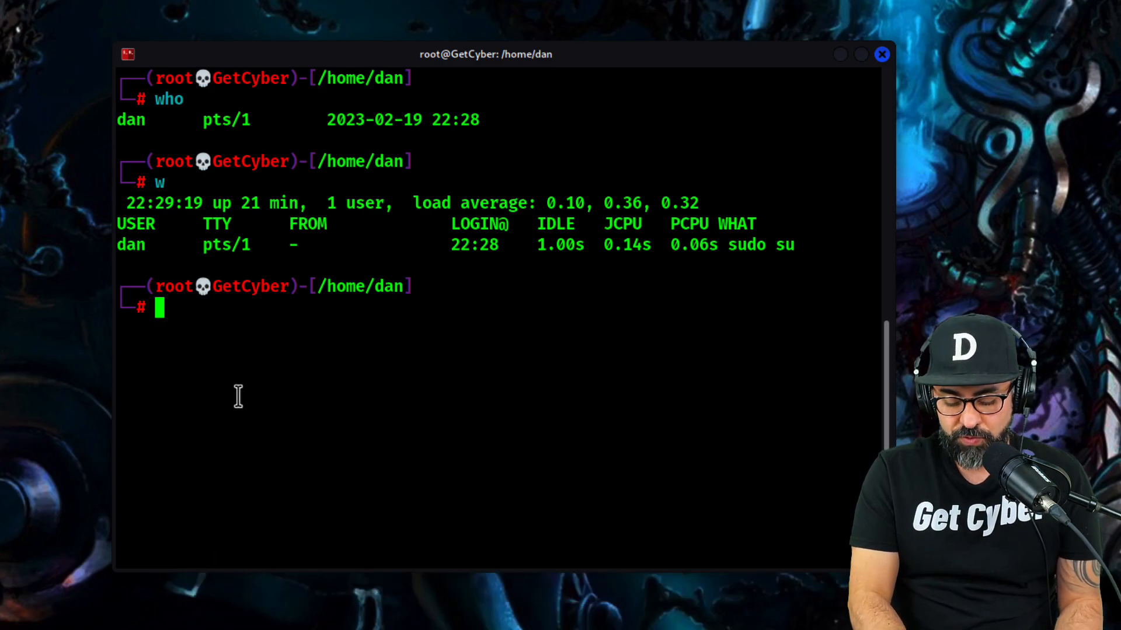
List all network sockets with netstat -a
text(netstat -a)
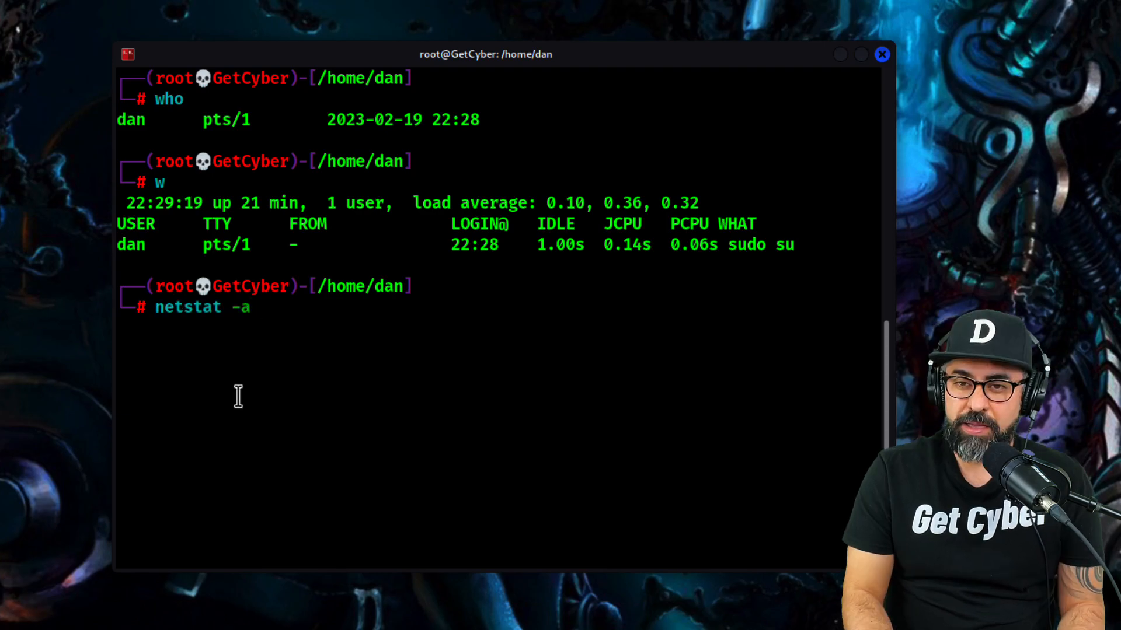
key(Return)
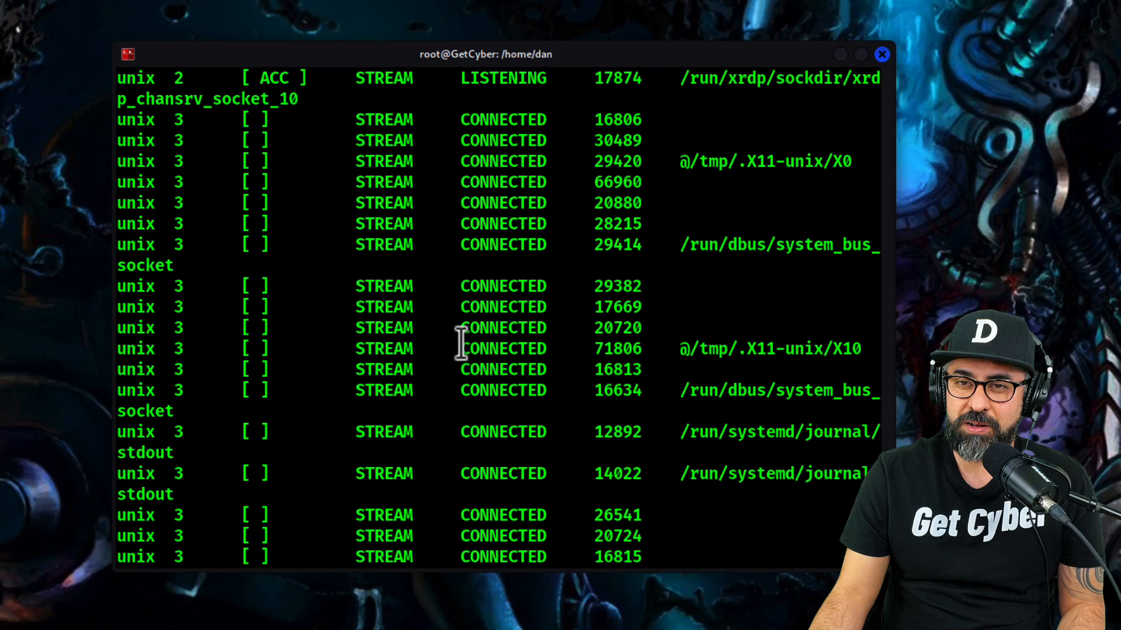
scroll(down, 3)
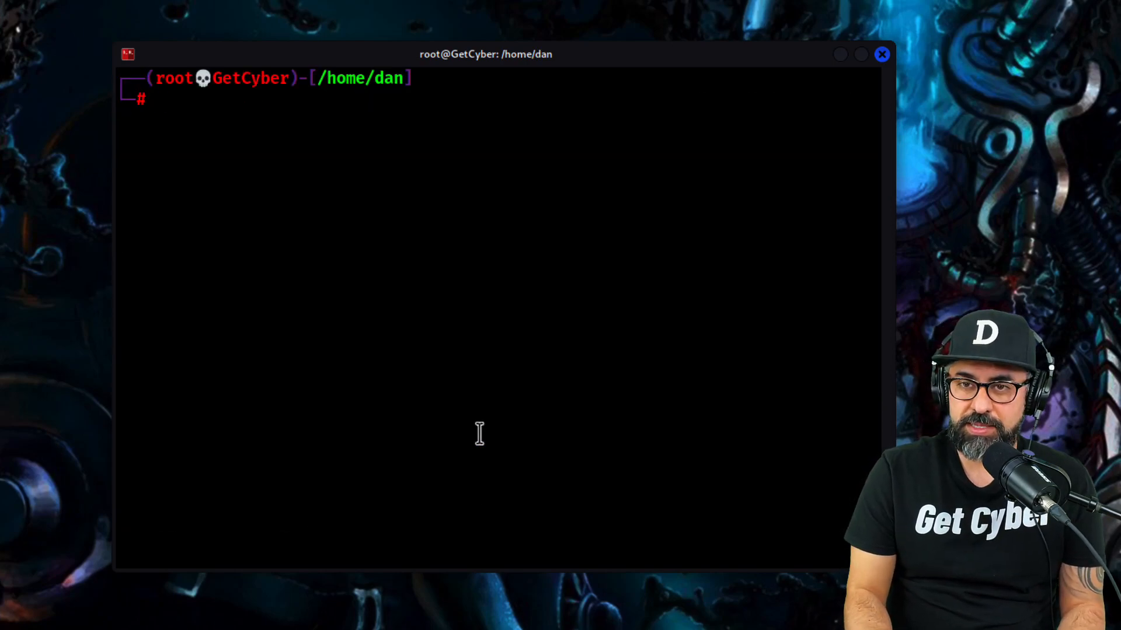
Filter netstat for ESTABLISHED connections: a TCP6 session on 3389 and a UDP DHCP link
text(netstat -na | grep 'ESTABLISHED')
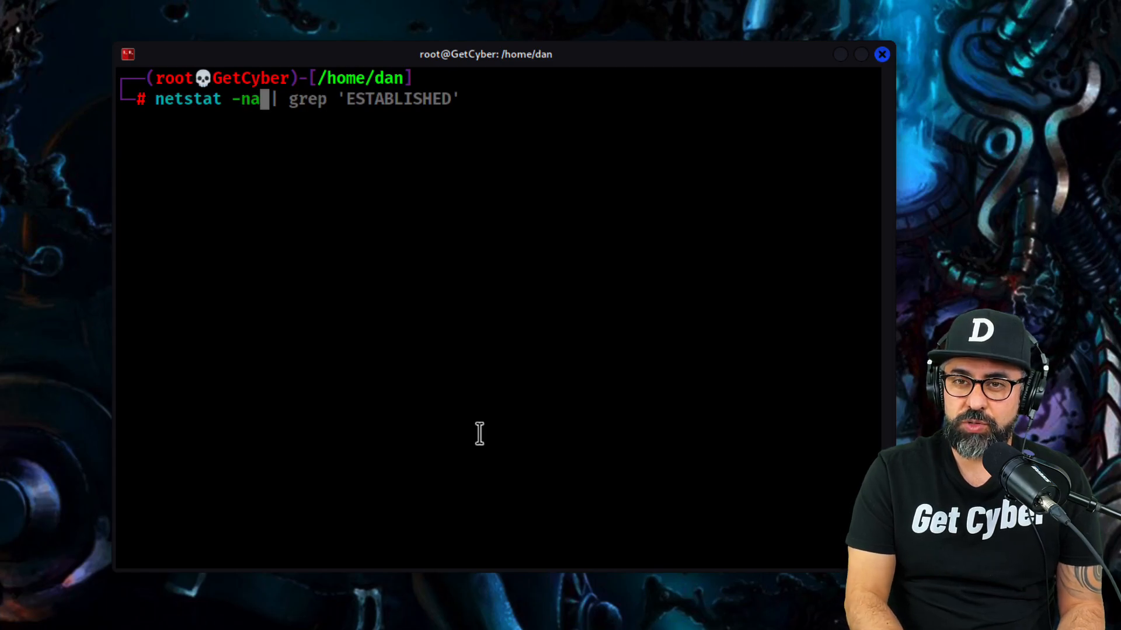
text(tu | grep 'ESTABLISHED)
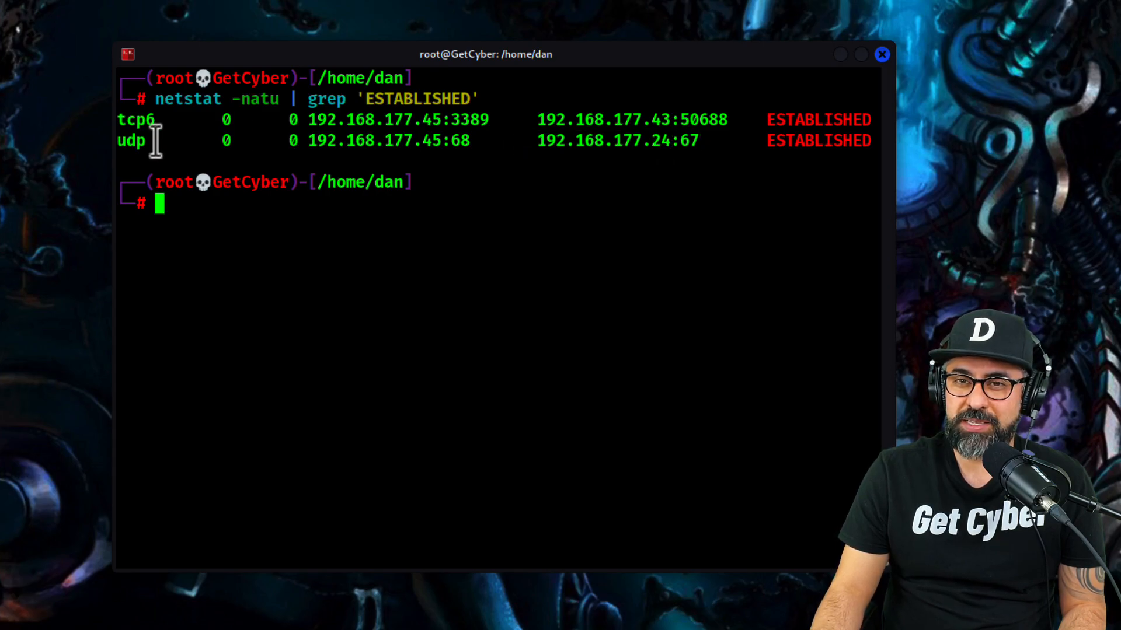
drag(129, 140, 701, 140)
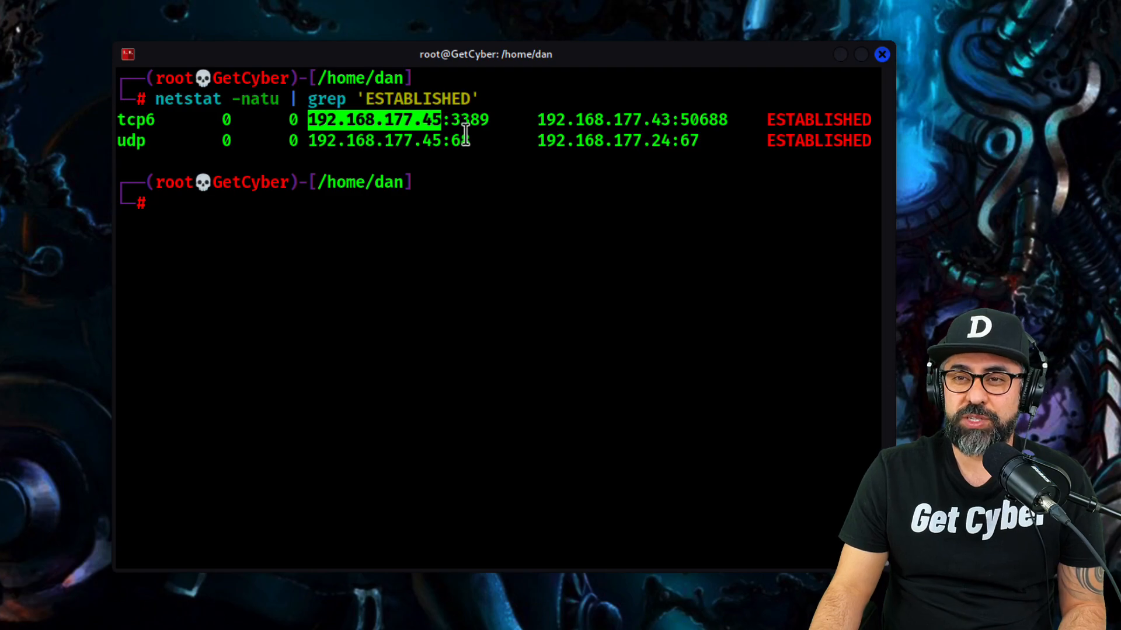
mouse_move(497, 140)
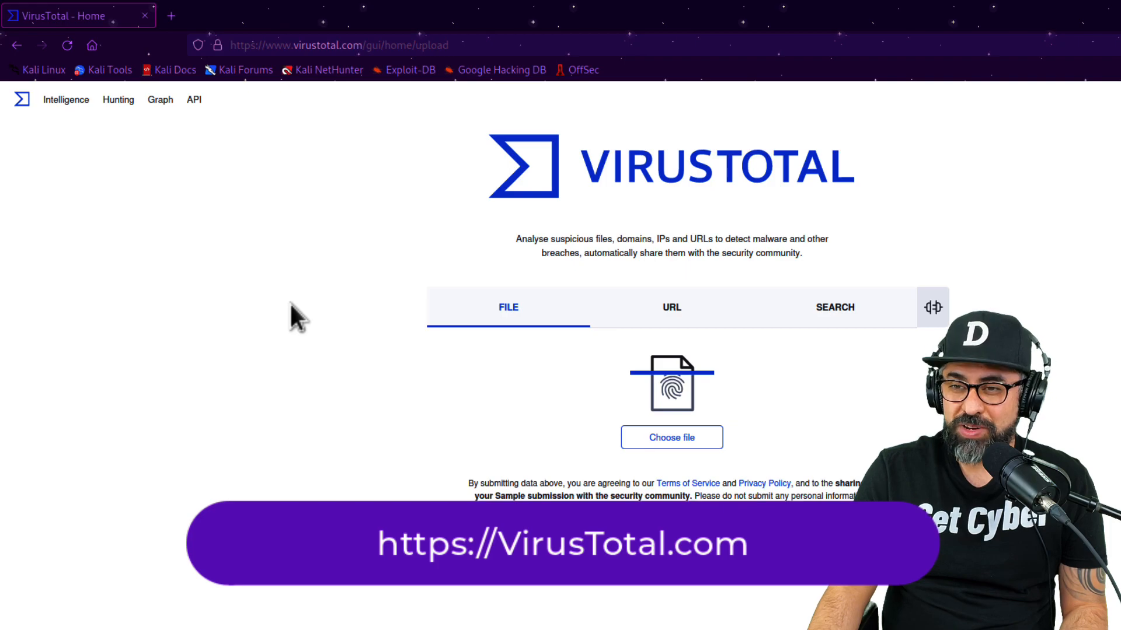
mouse_move(943, 306)
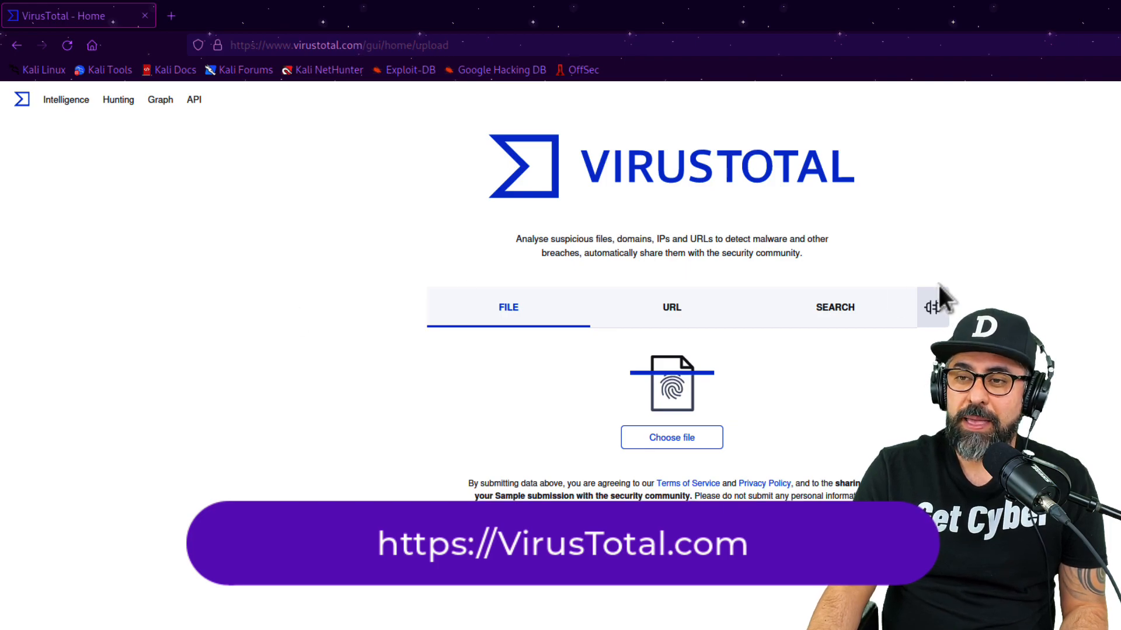
mouse_move(877, 357)
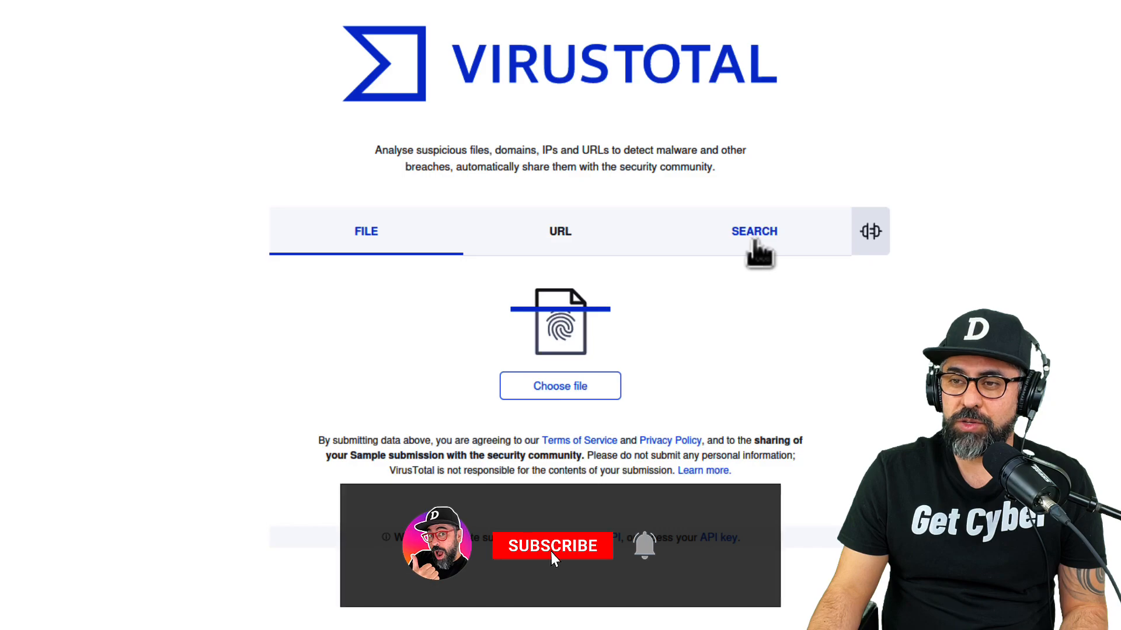
Search 45.99.123.10 on VirusTotal, checking 0/87 detections and its Egyptian MOBINIL network details
click(753, 231)
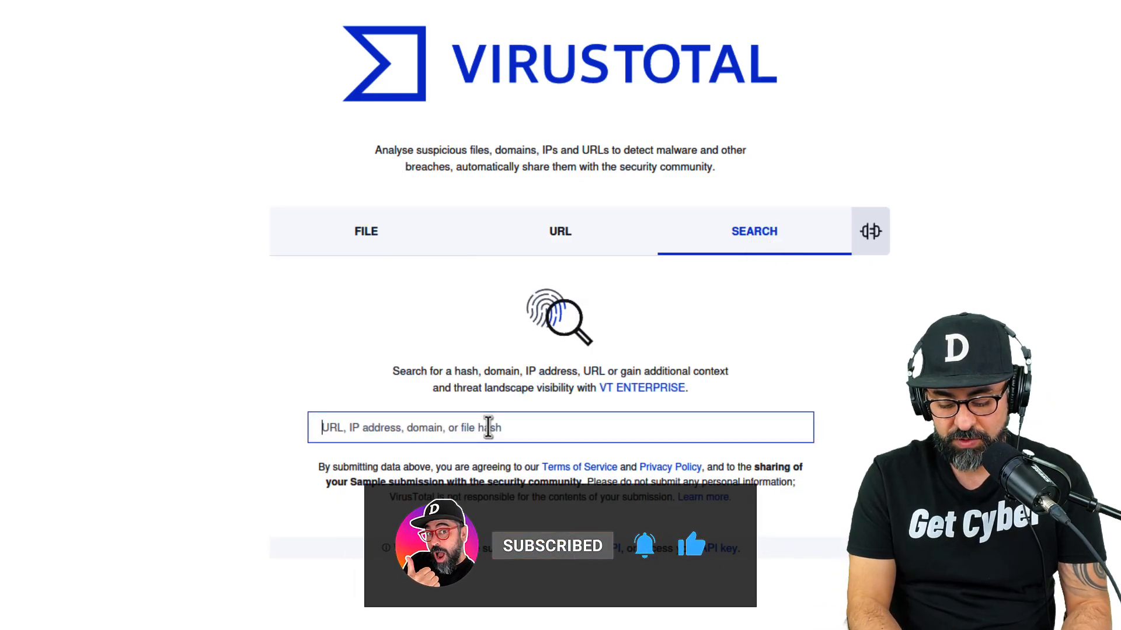
text(45.99.)
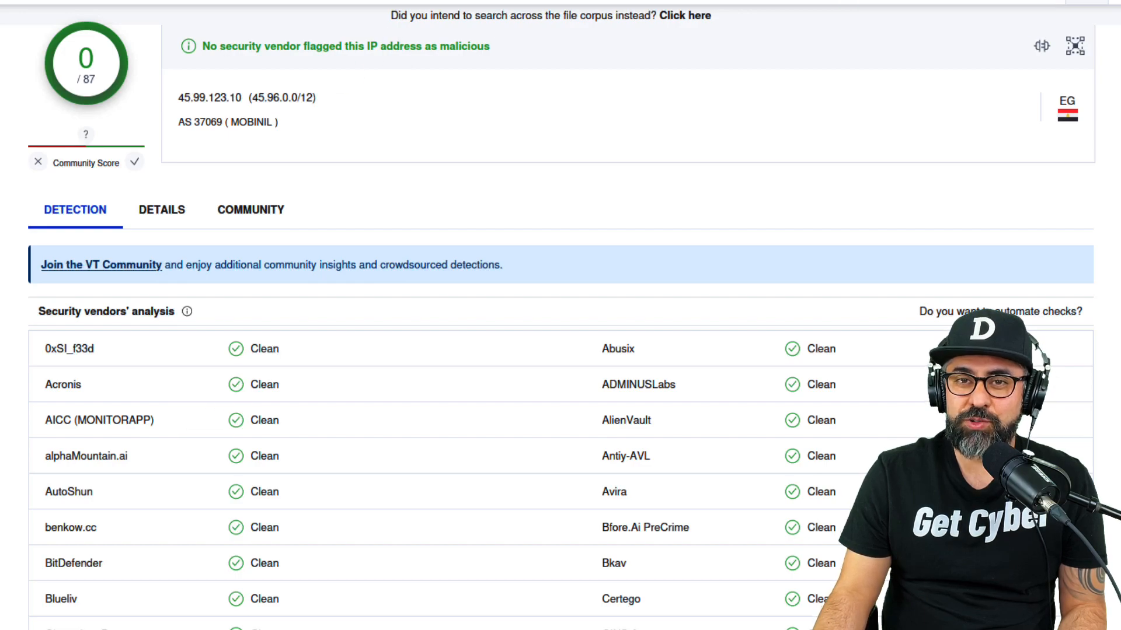
mouse_move(199, 93)
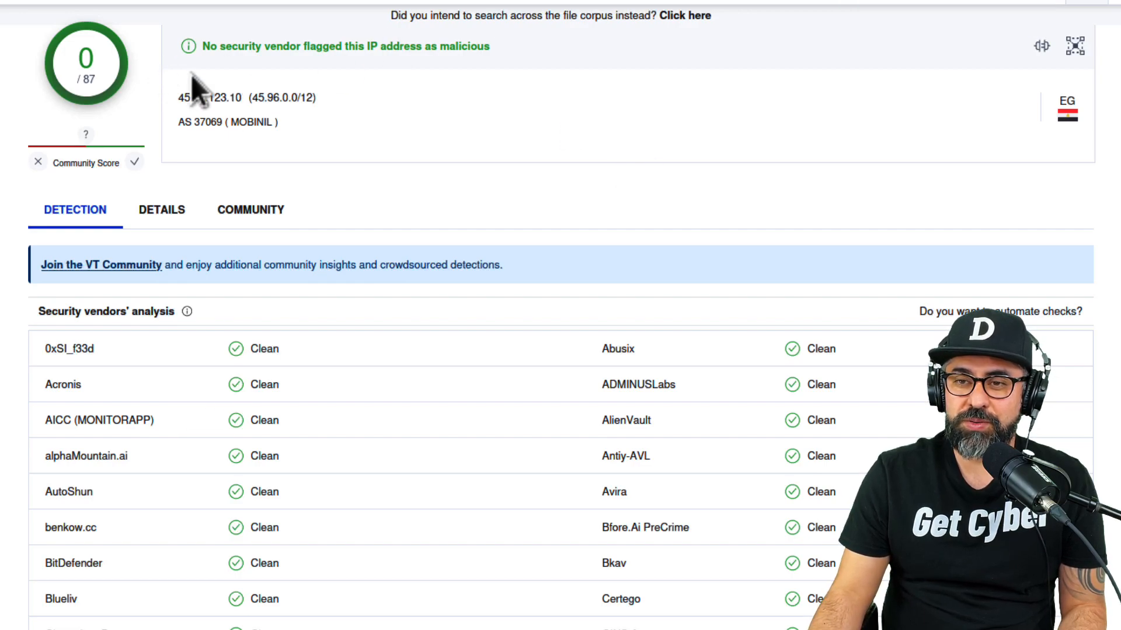
click(162, 210)
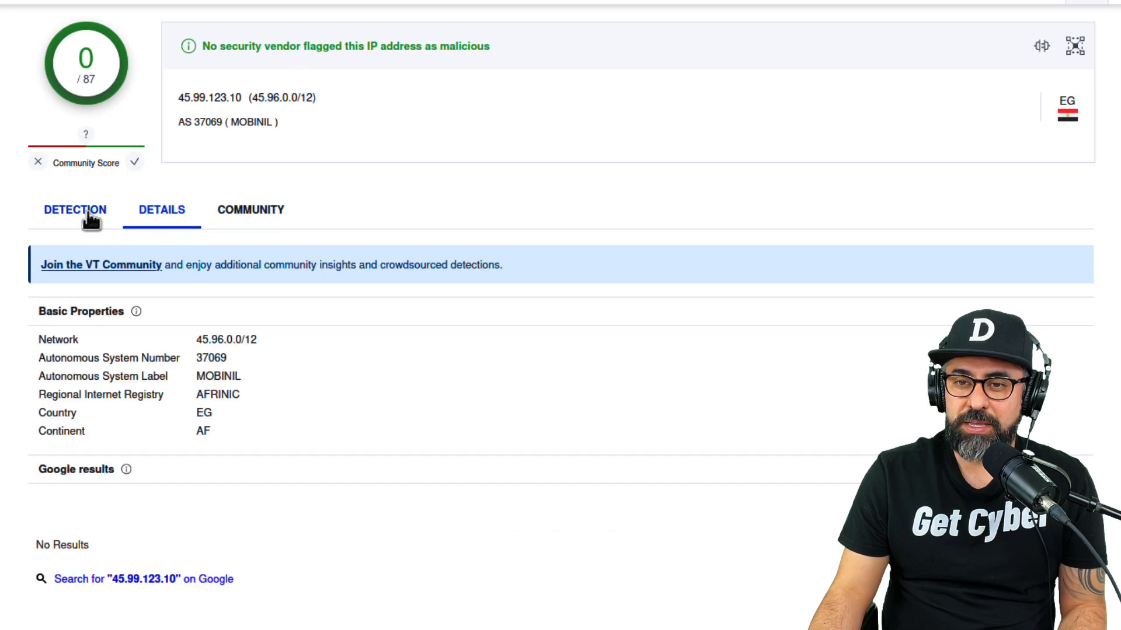
click(74, 210)
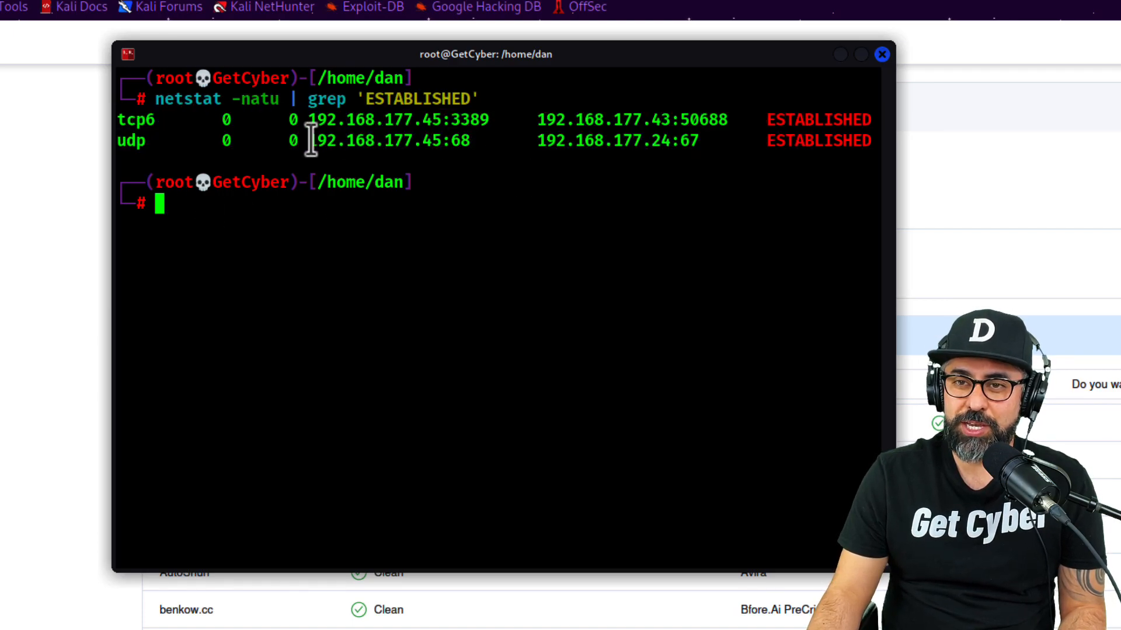
Run netstat -natu | grep 'LISTEN' to show listening ports 22, 3350, 3389 and 1716
drag(308, 140, 443, 140)
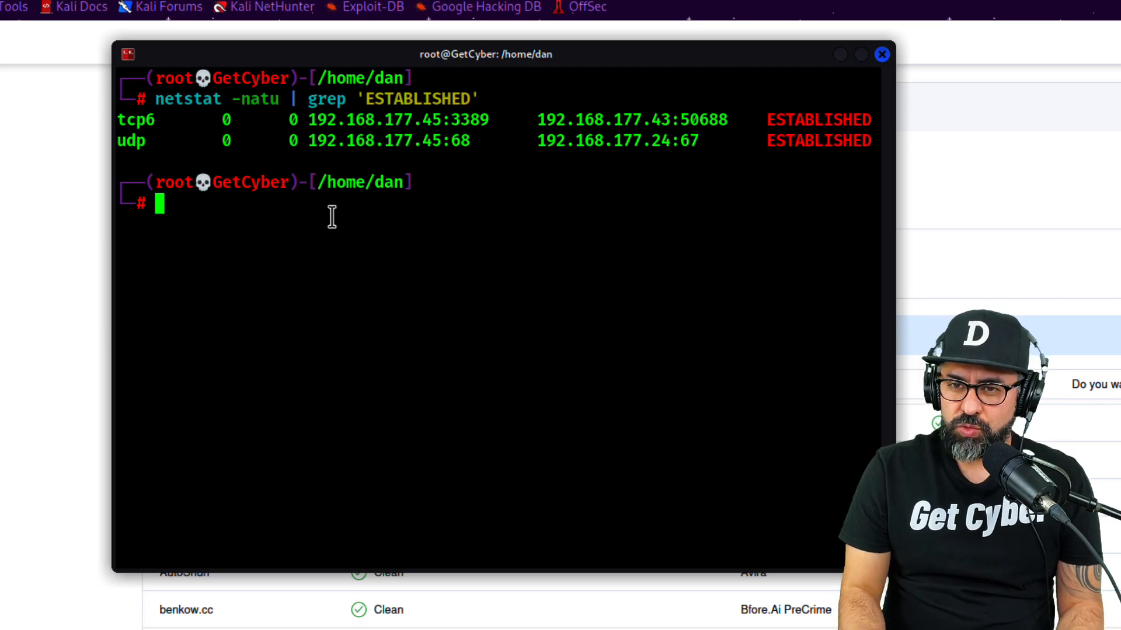
text(netstat -natu | grep 'E)
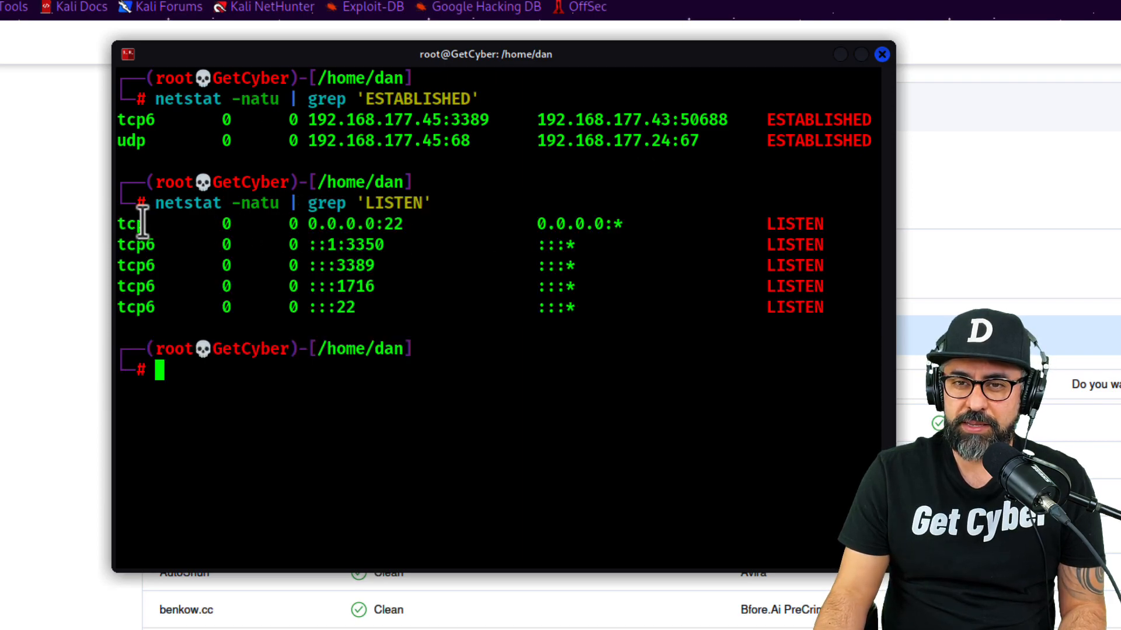
drag(128, 223, 729, 308)
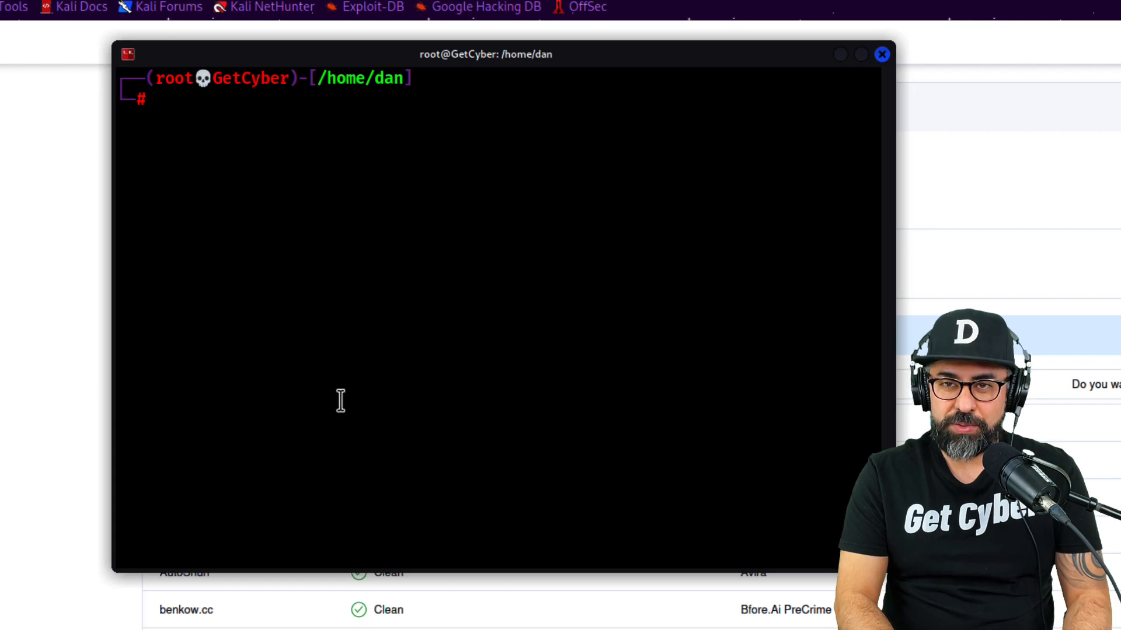
Run last to scroll login records back to Feb 2, 2023, then users showing only dan
text(last)
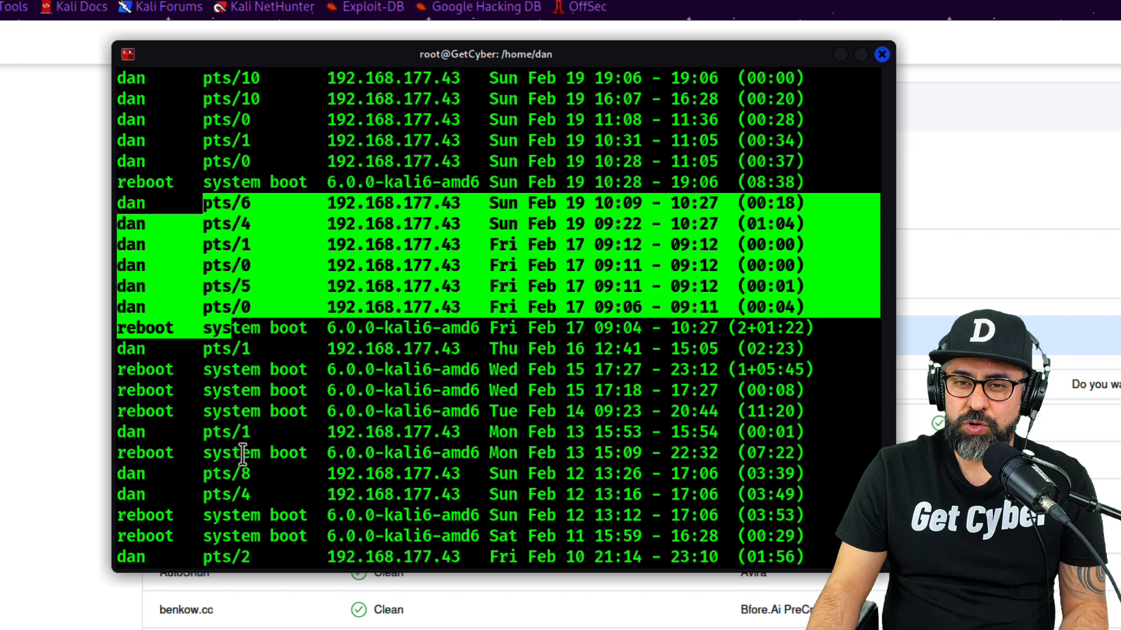
scroll(down, 3)
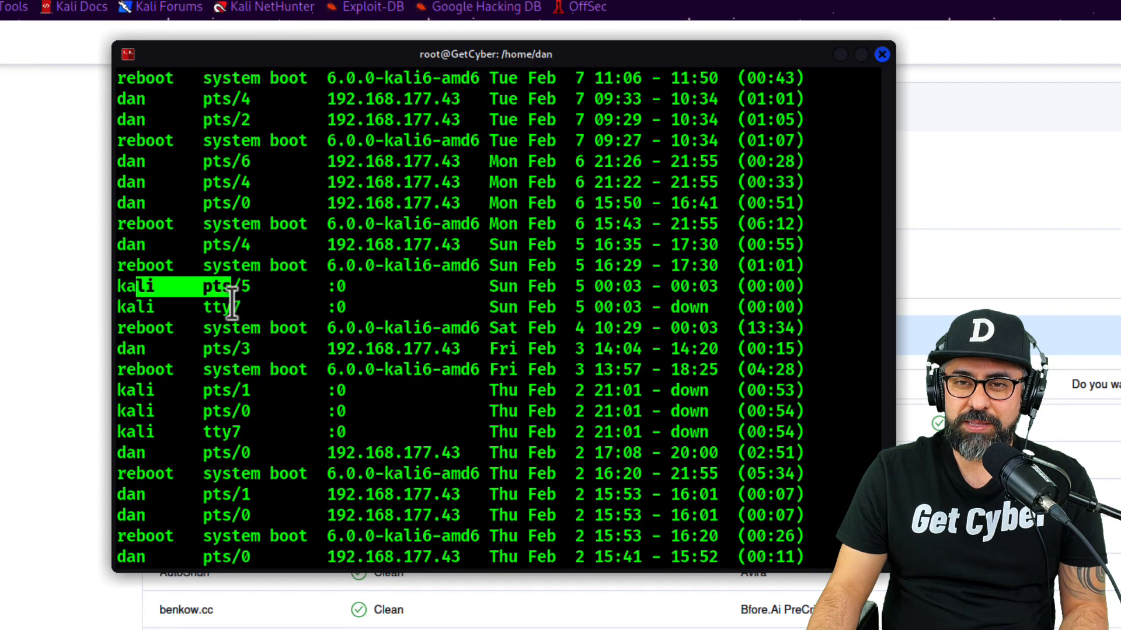
scroll(down, 3)
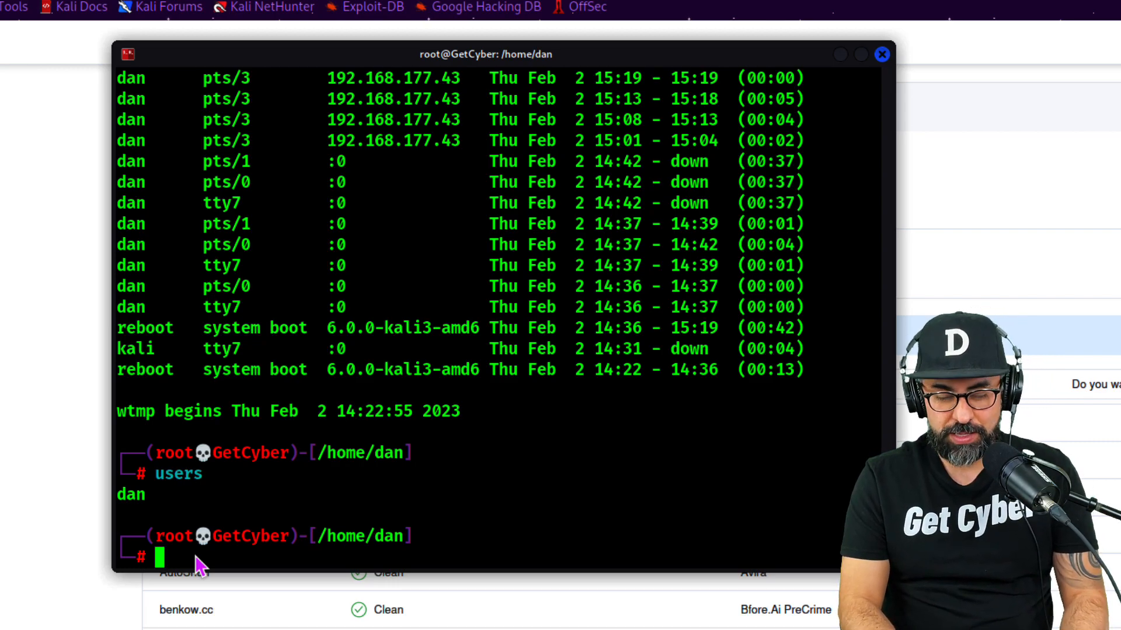
Open /etc/passwd in nano and scroll through the user entries for new accounts
text(nano /etc/sysctl.conf)
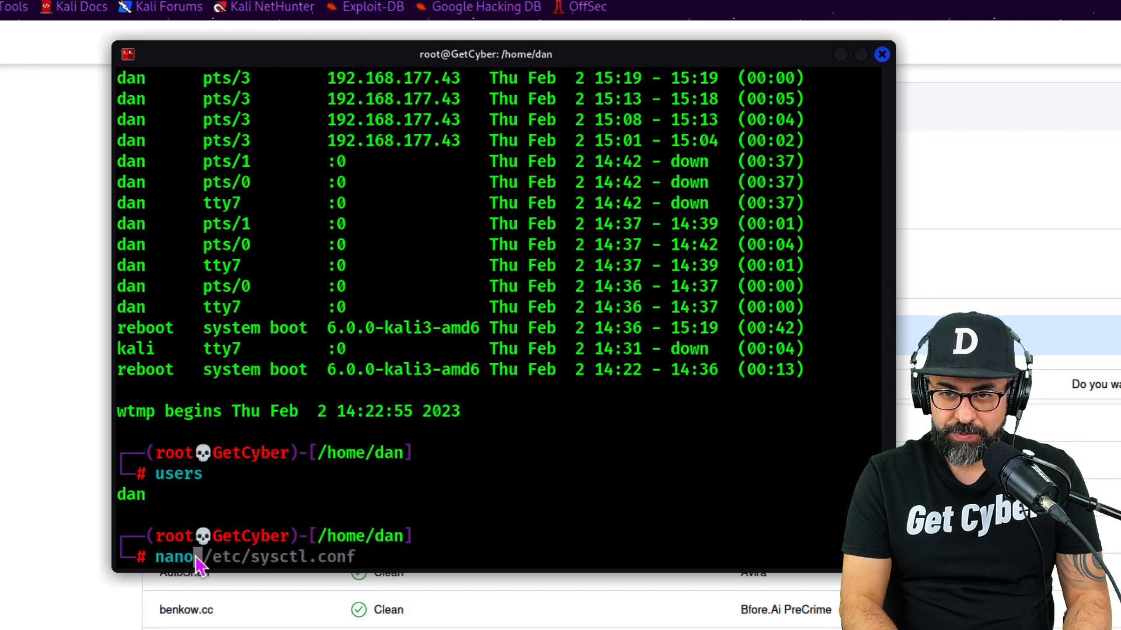
text(/etc/passwd)
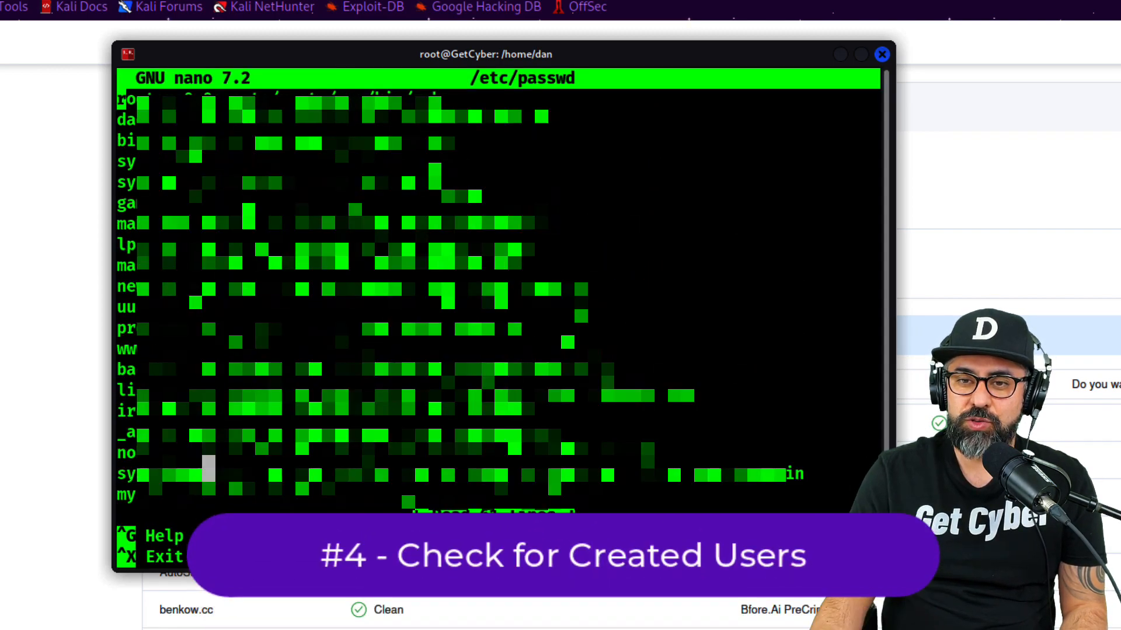
scroll(down, 3)
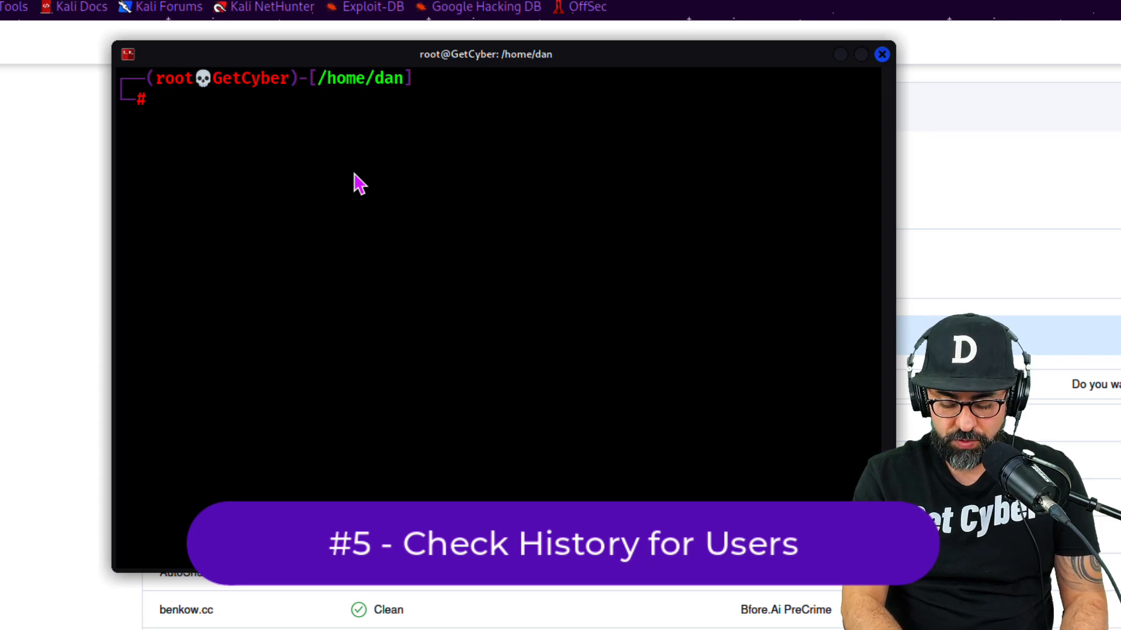
Review root's command history, then switch to dan and view his history
text(history)
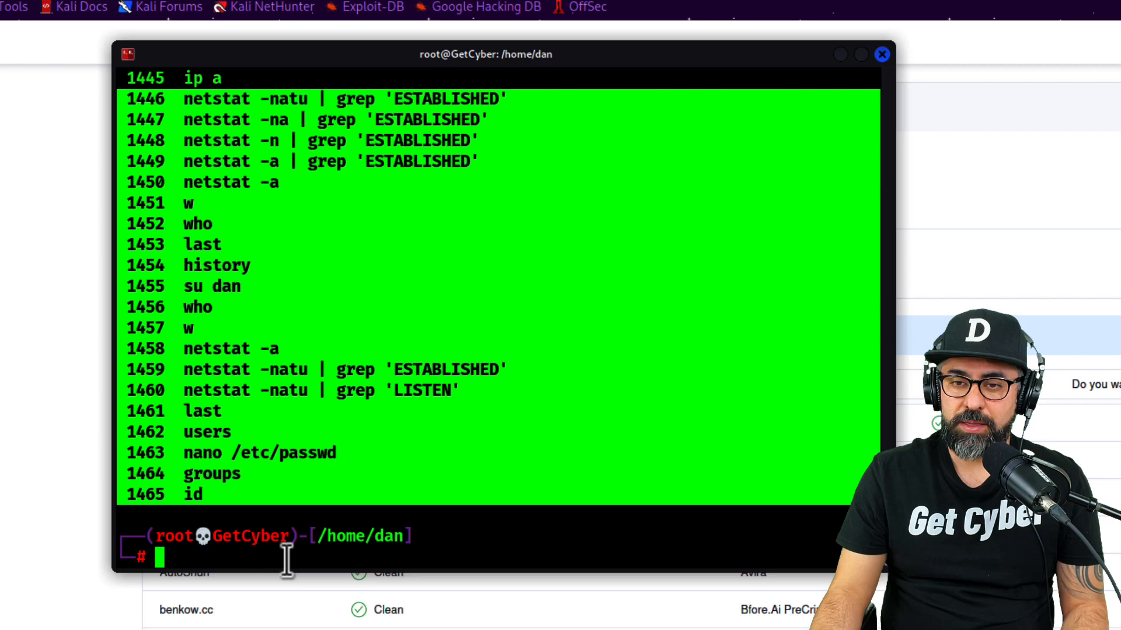
text(su dan)
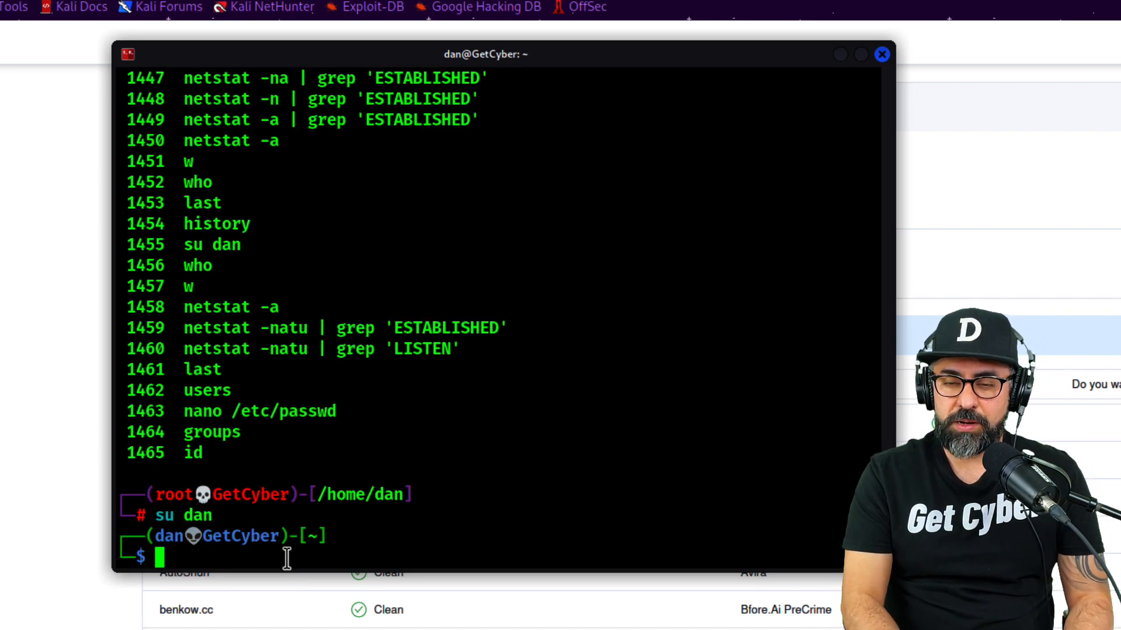
text(h)
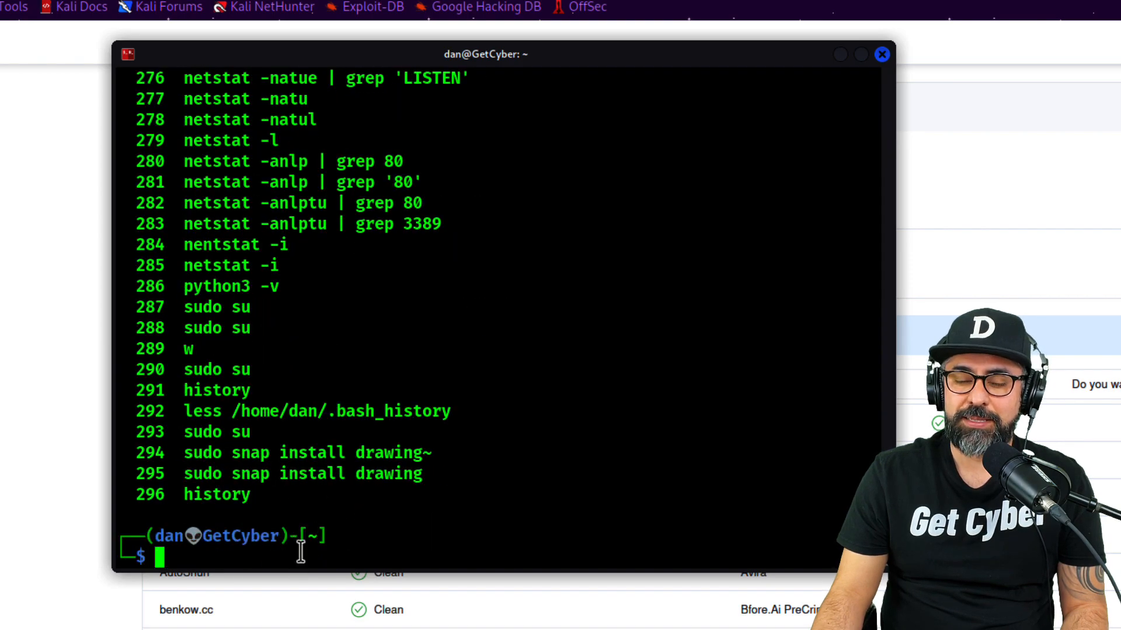
Switch to kali to view its history, then return to root with sudo su
text(s)
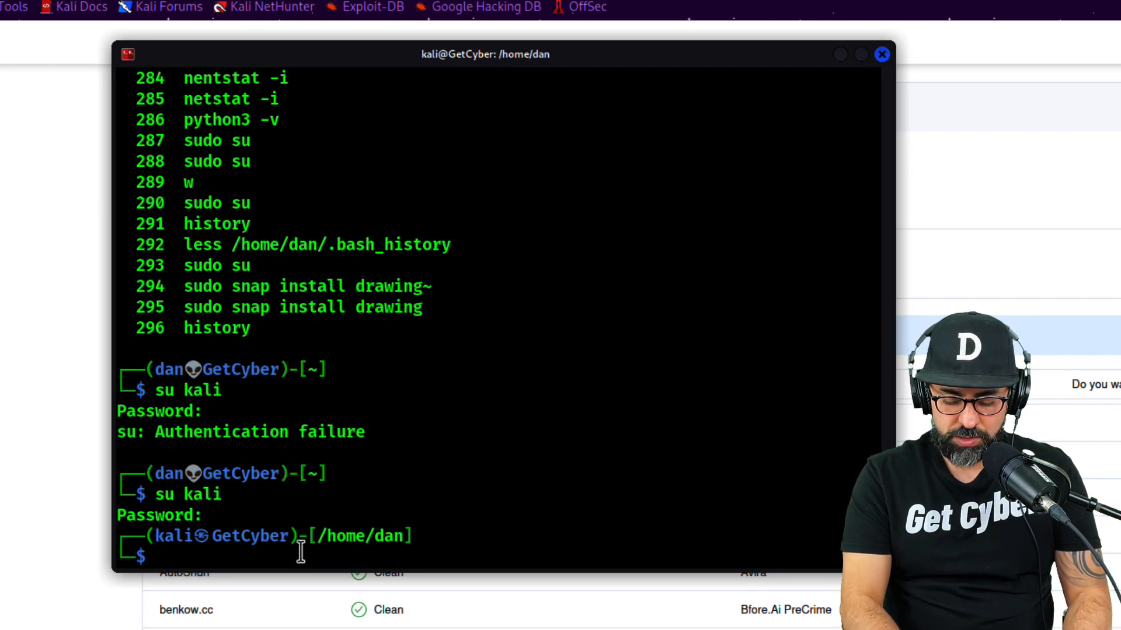
text(history)
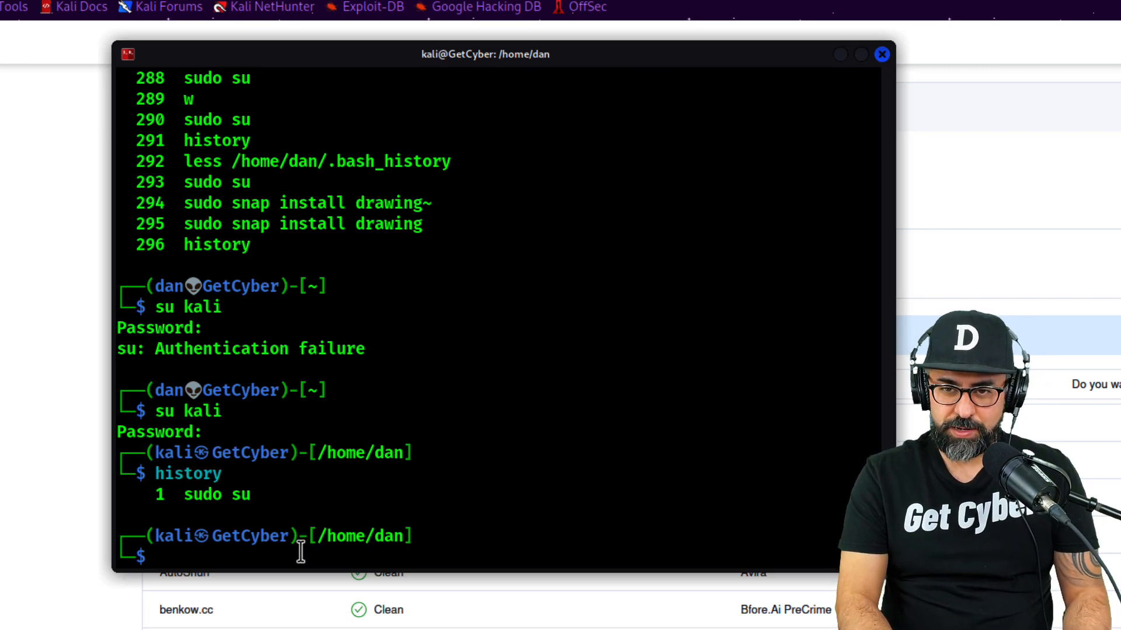
text(sudo su)
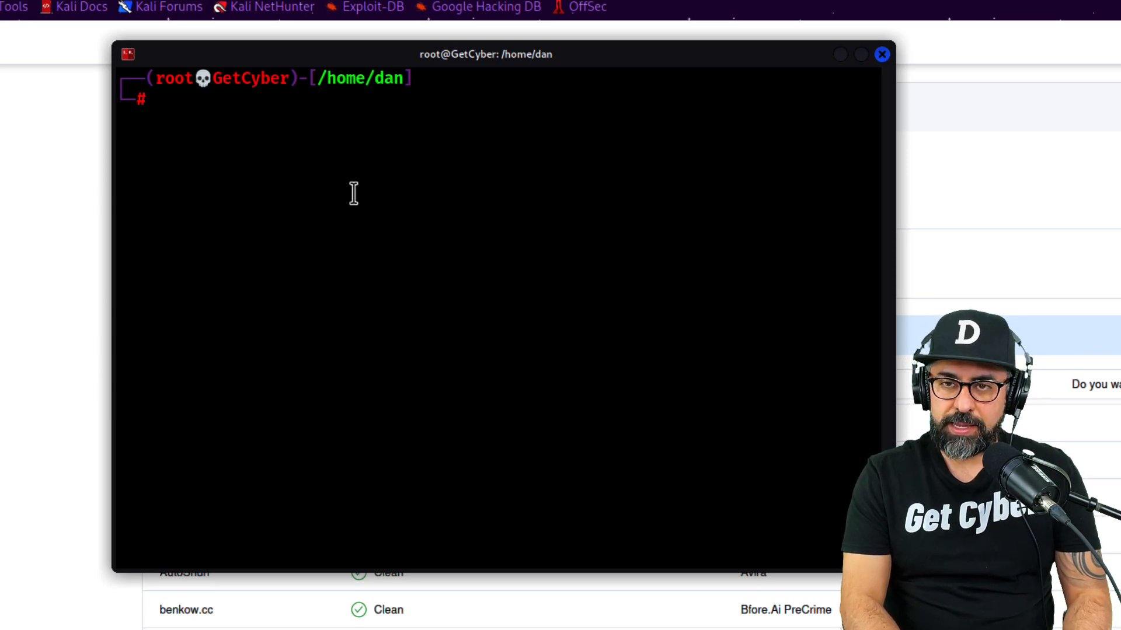
Page through /home/dan/.bash_history in less, then quit and clear
text(less /home/)
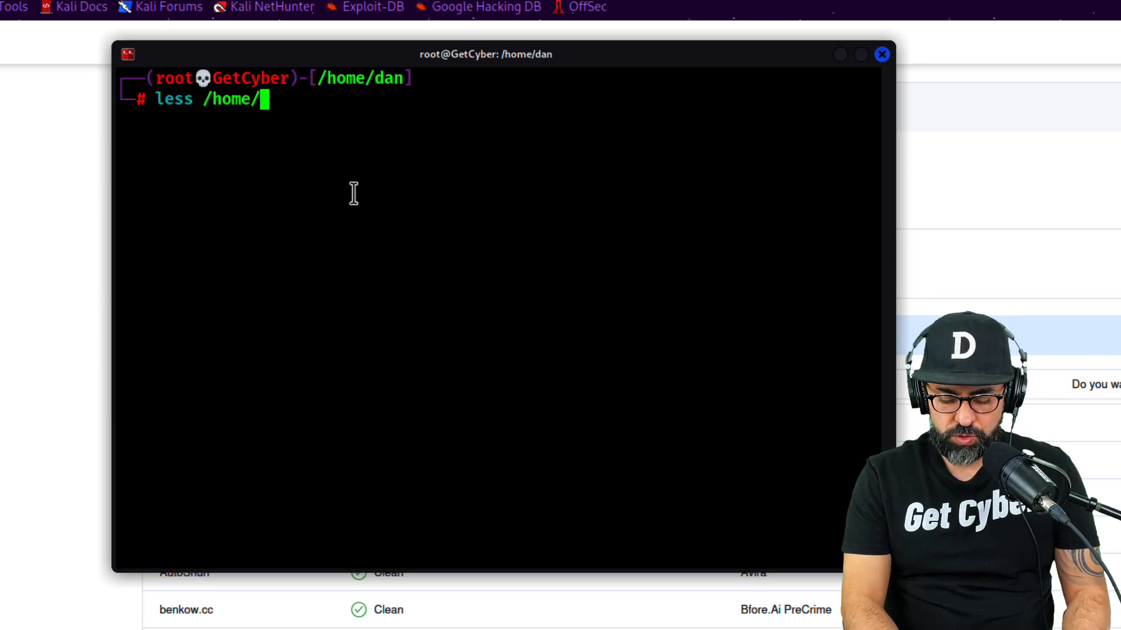
text(dan/.bash)
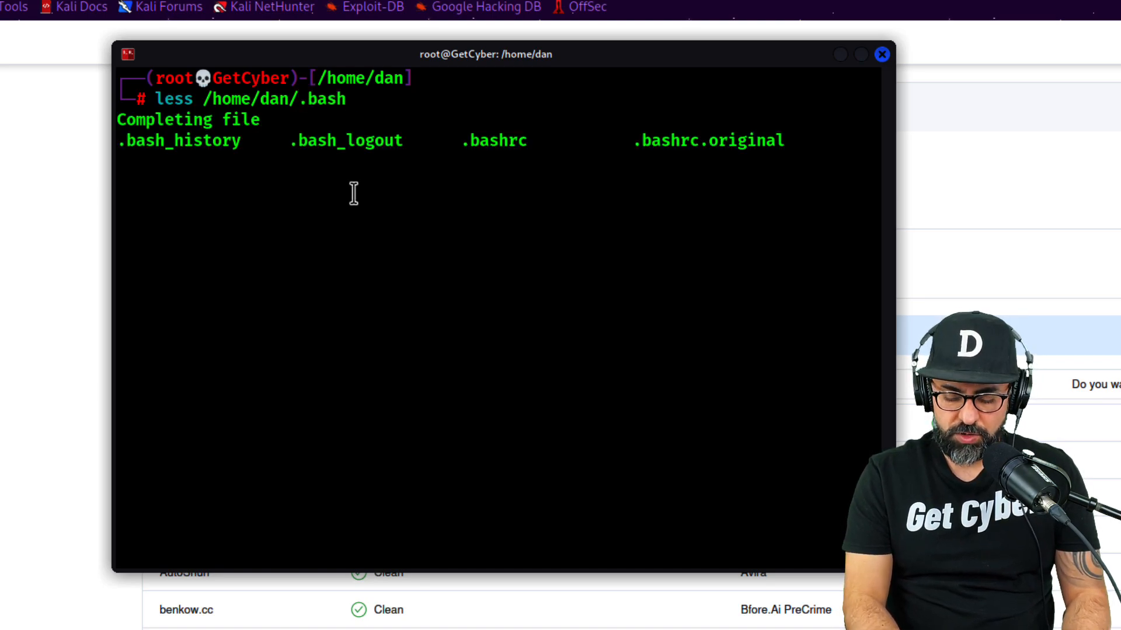
text(_)
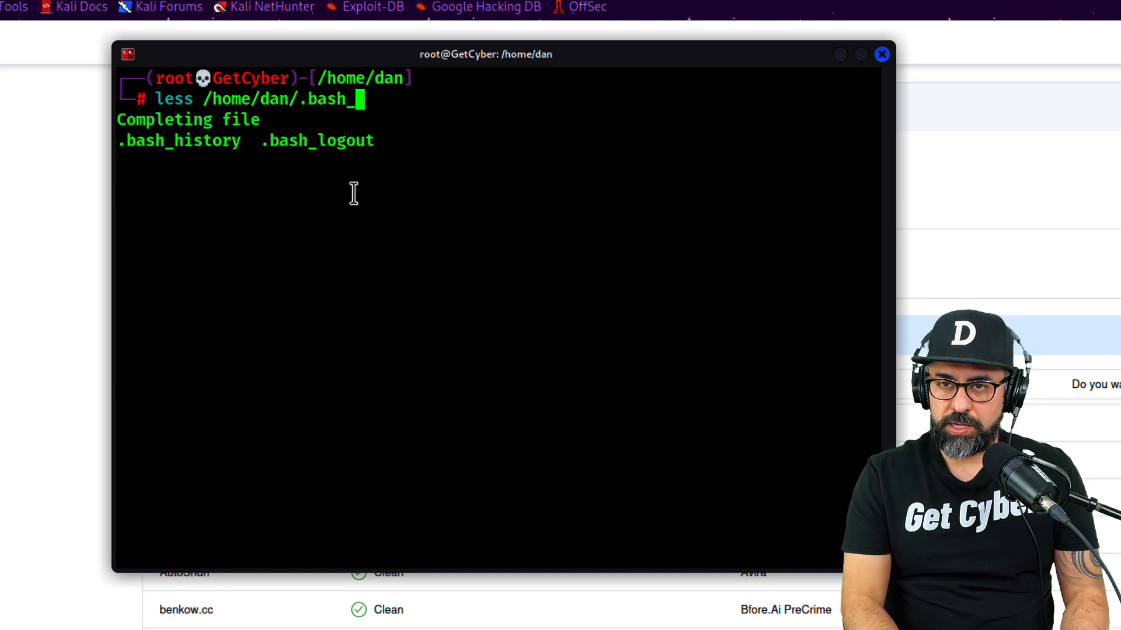
key(Enter)
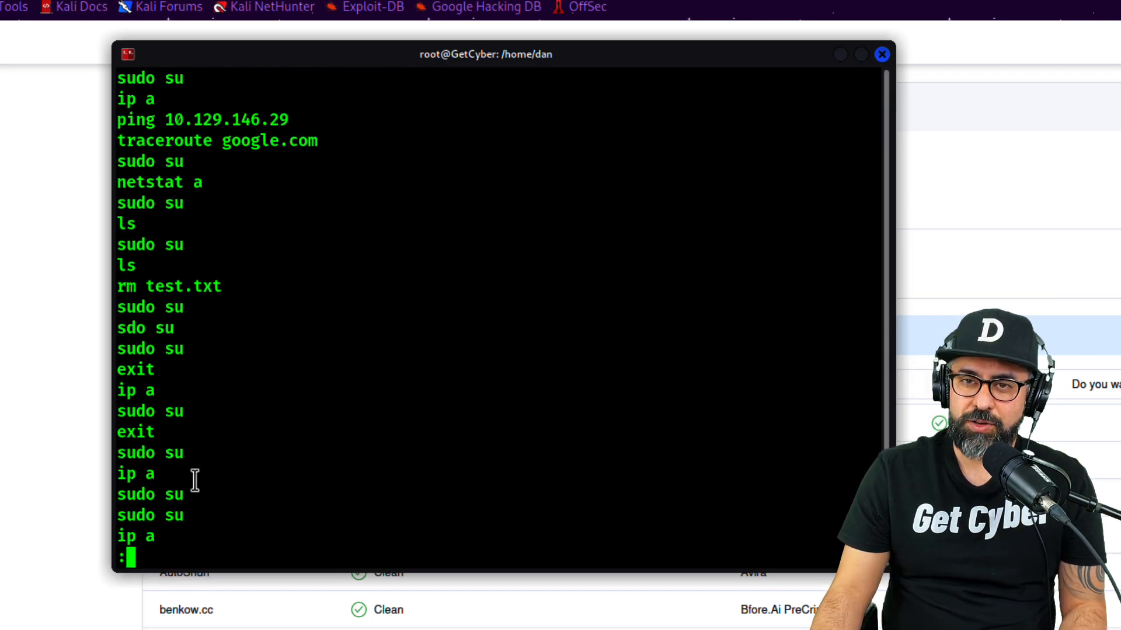
scroll(down, 3)
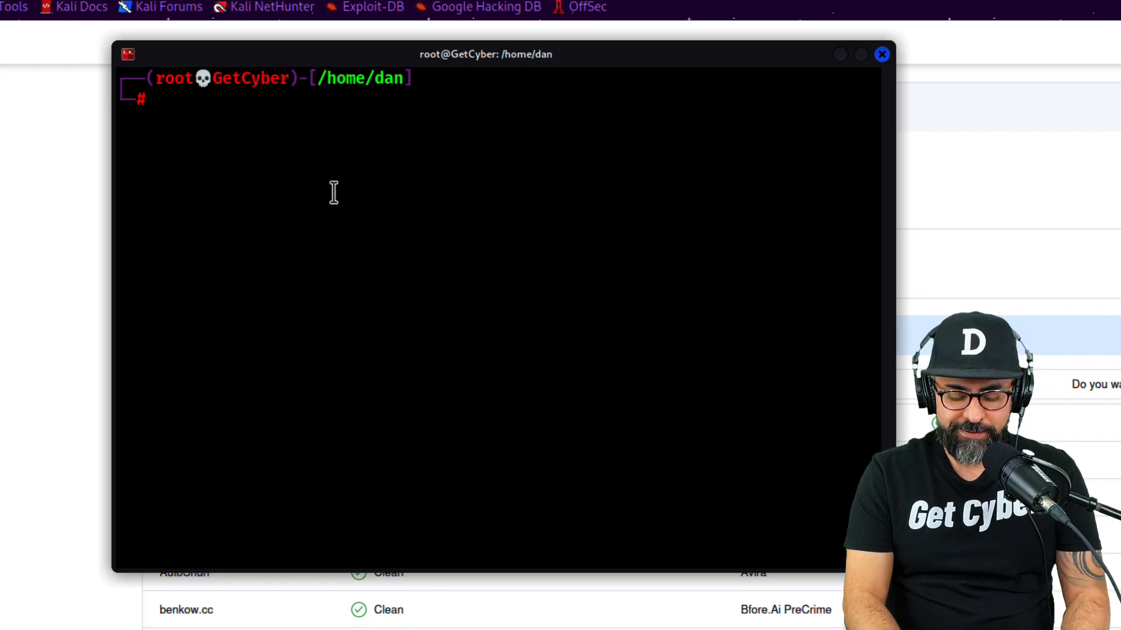
Install the iftop package, launch it on eth0, then clear the screen
text(iftop)
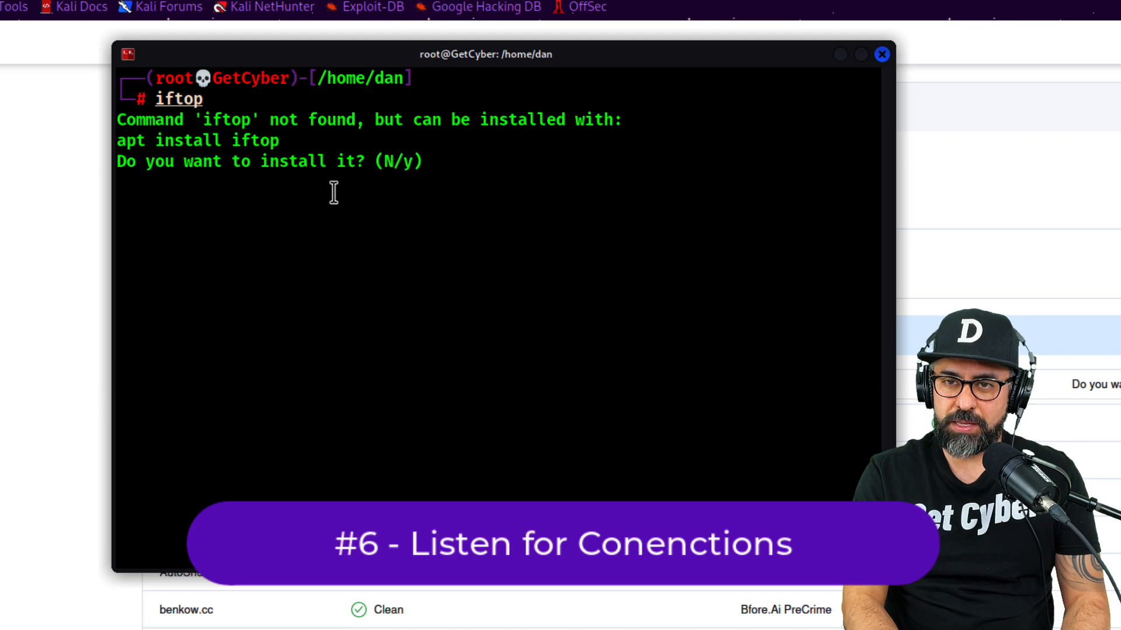
text(y)
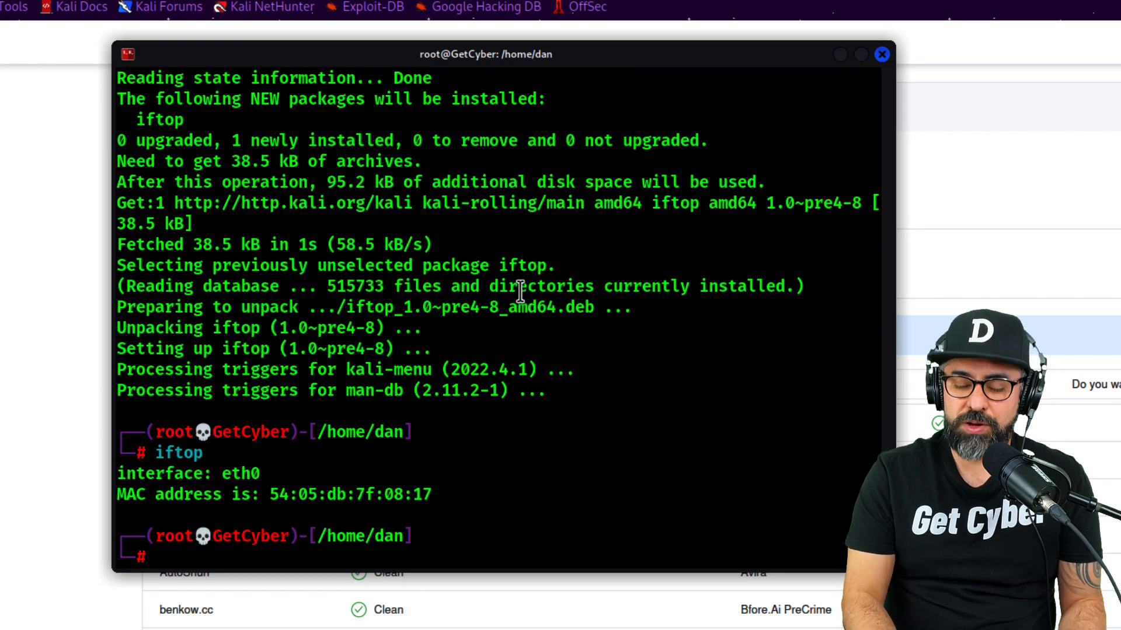
text(clear)
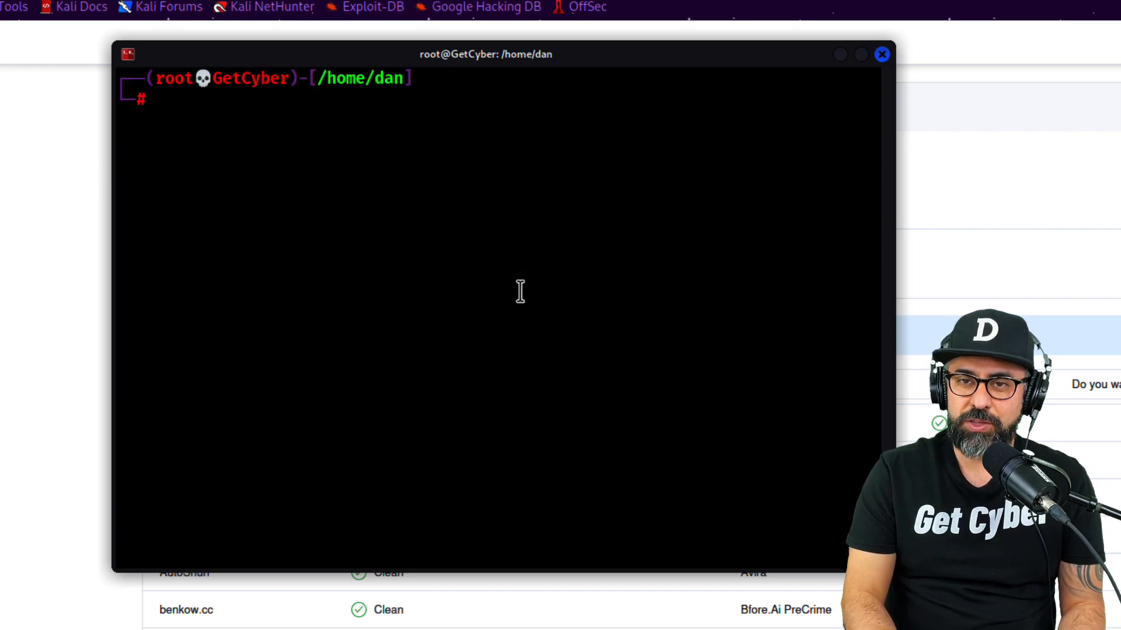
Find wlan0 with ip a and start iftop -i wlan0, correcting the 'wln0' typo
text(iftop)
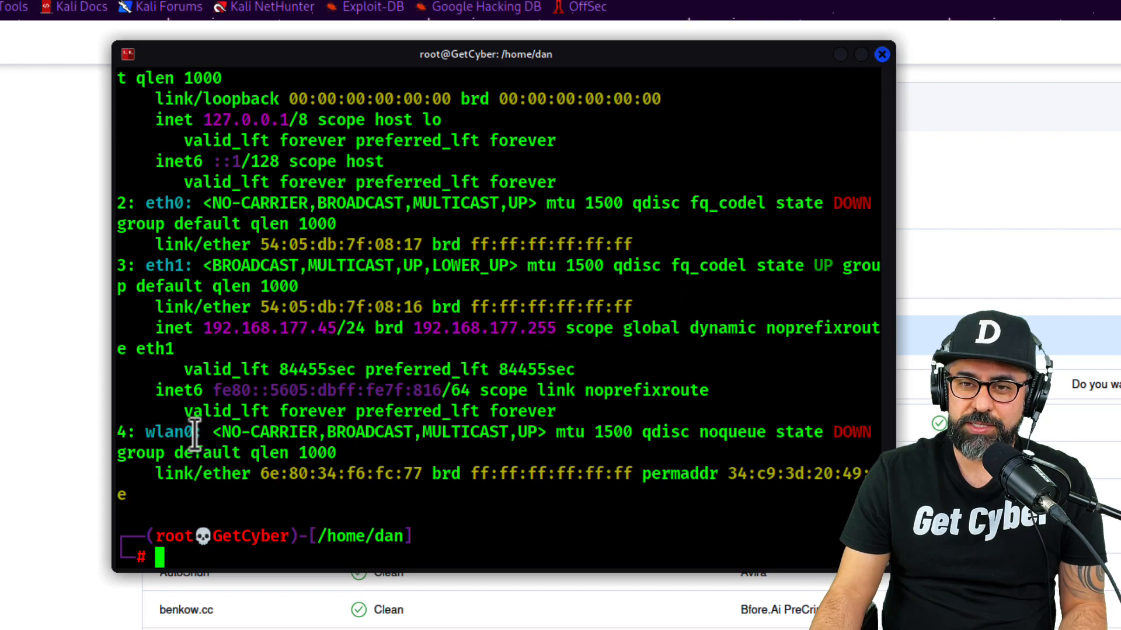
double_click(162, 443)
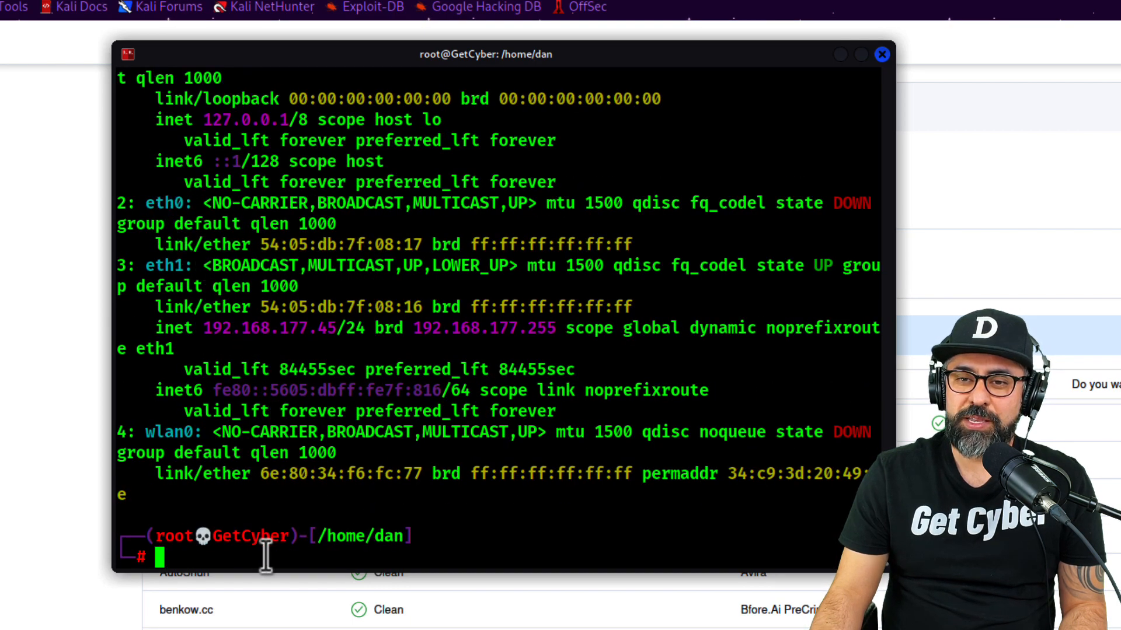
text(iftop -i)
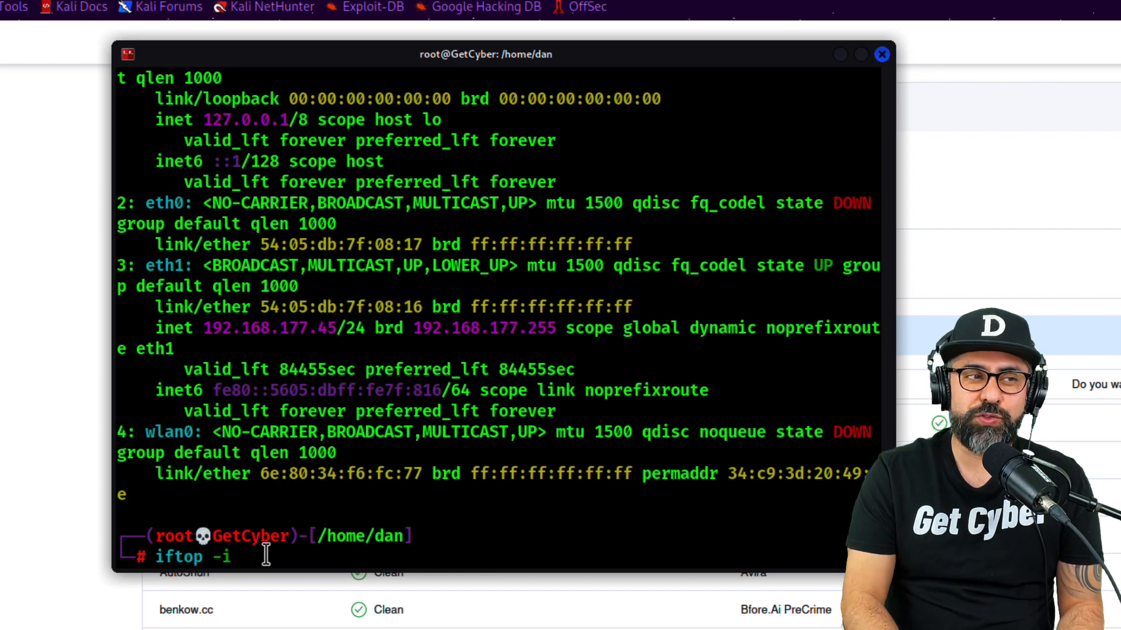
text(wln0)
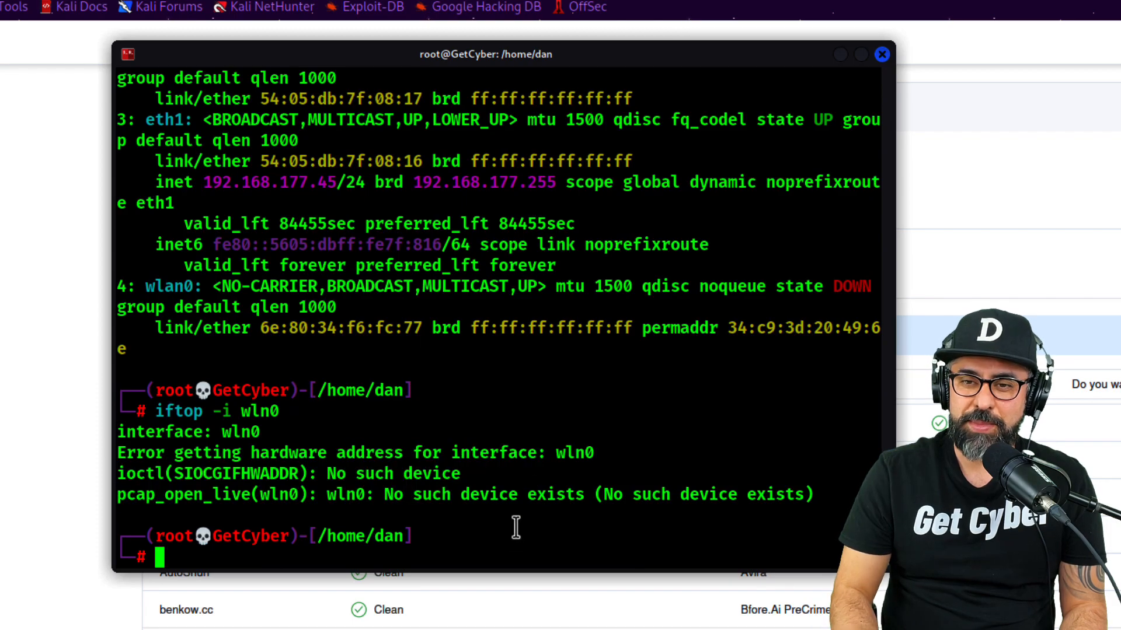
text(iftop -i wln0)
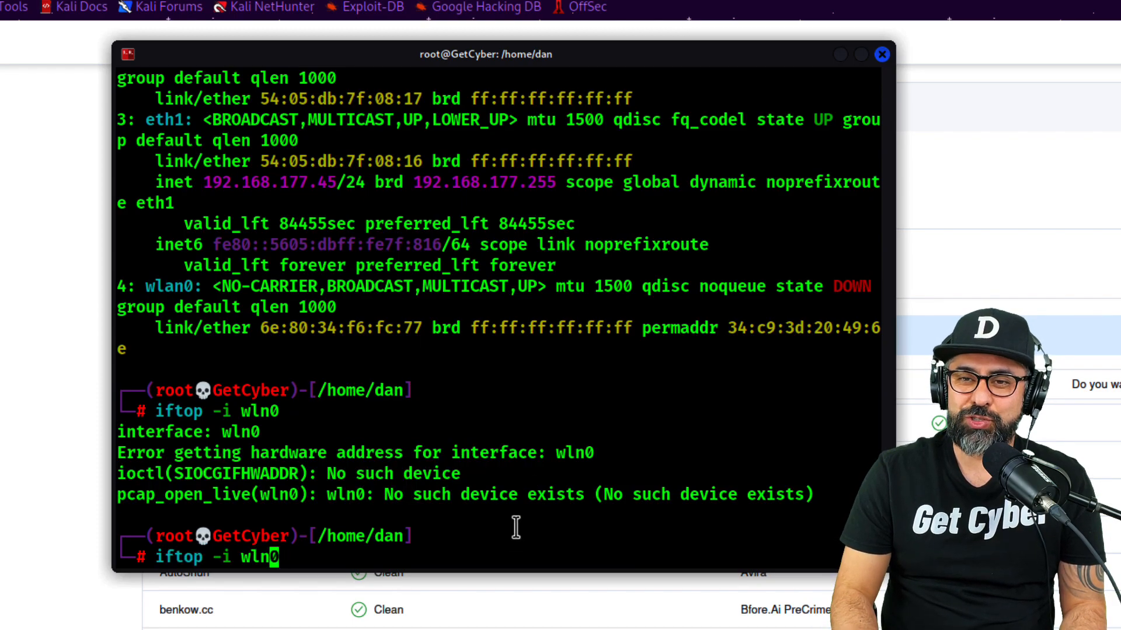
text(a)
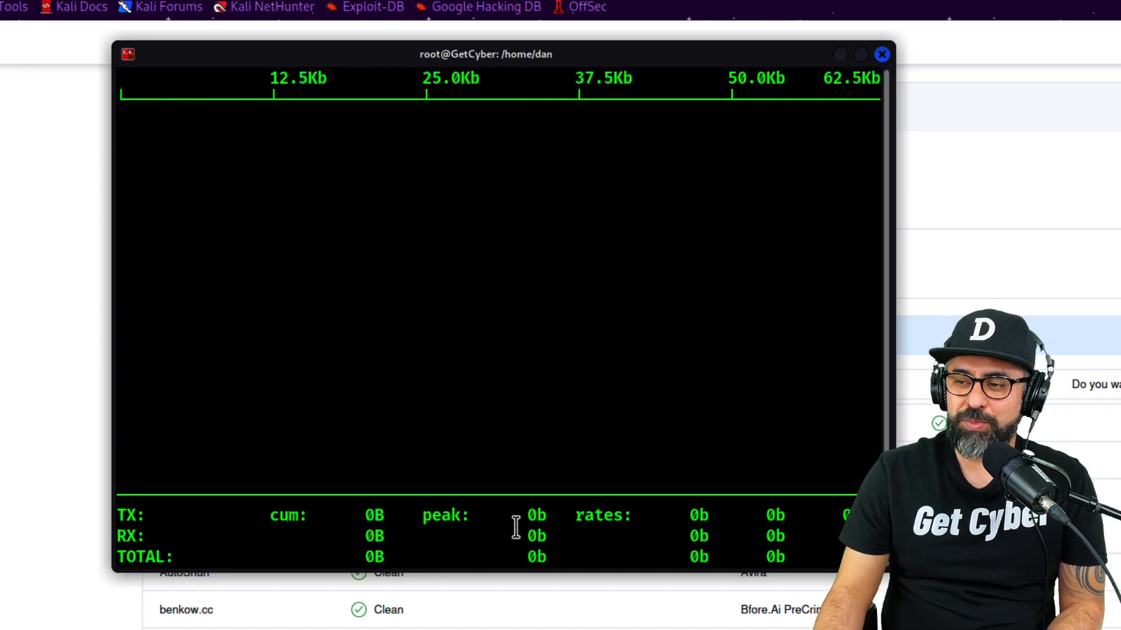
mouse_move(481, 453)
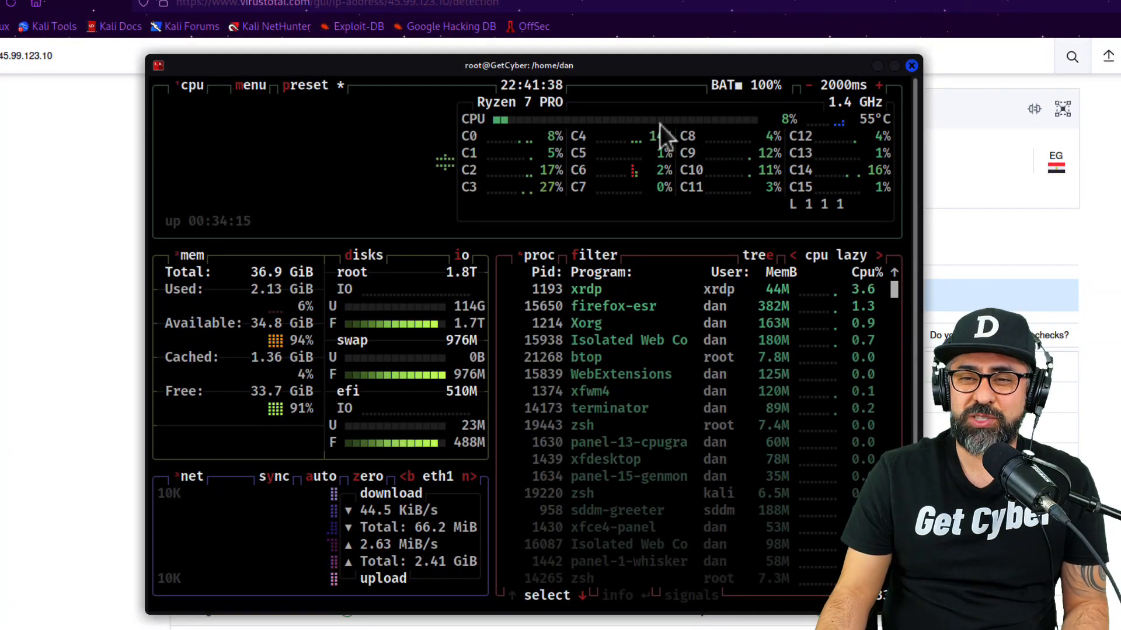
mouse_move(552, 122)
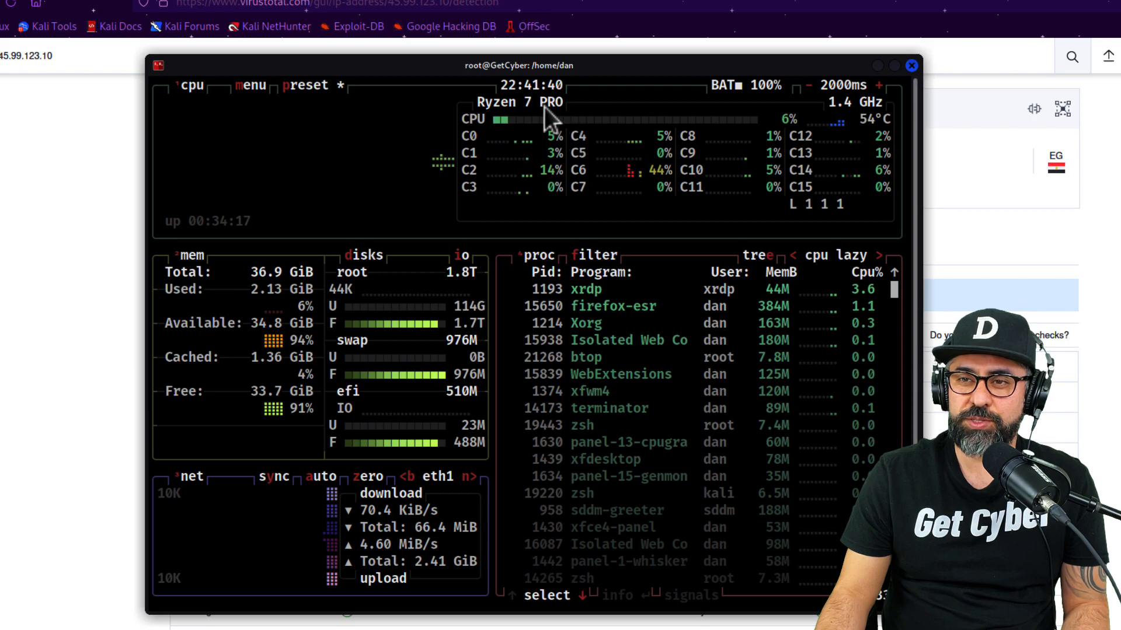
mouse_move(791, 146)
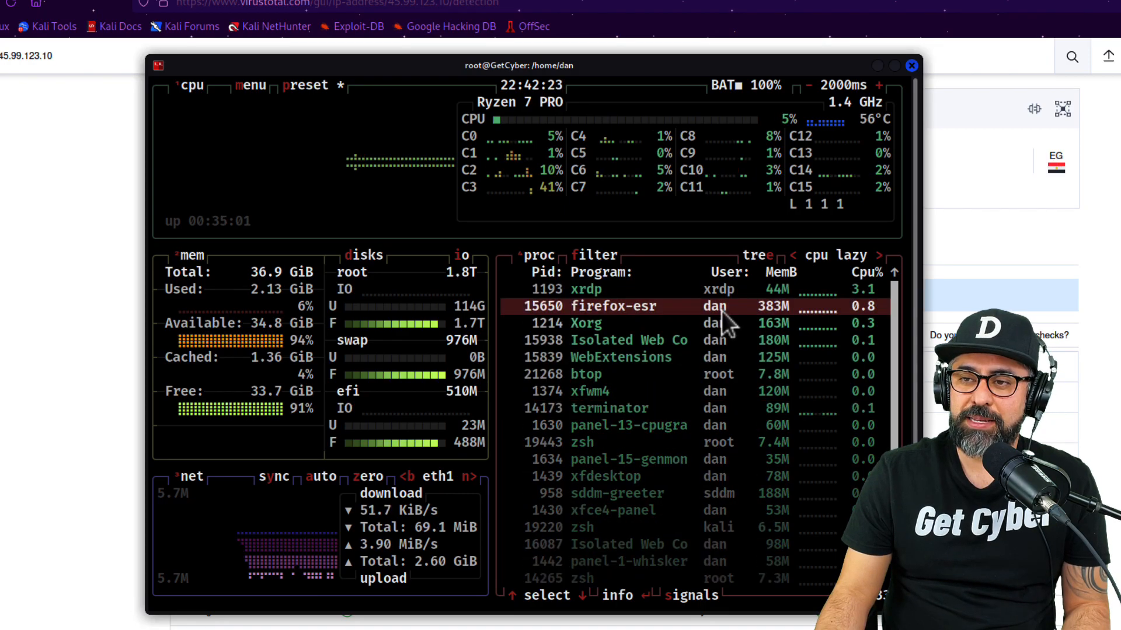
mouse_move(725, 392)
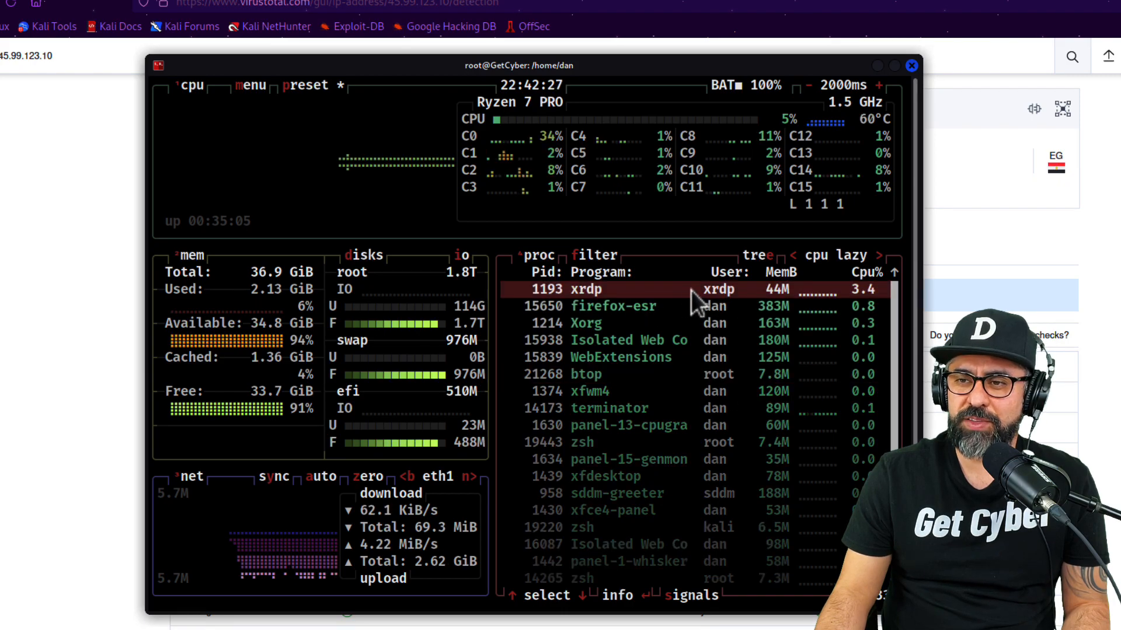
mouse_move(738, 329)
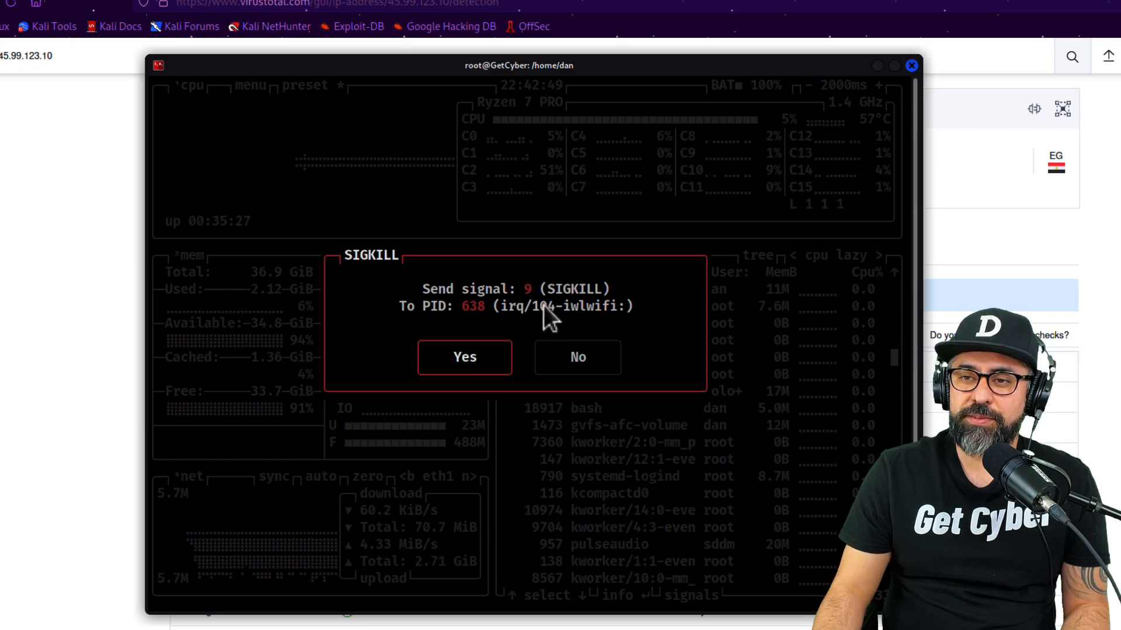
mouse_move(646, 364)
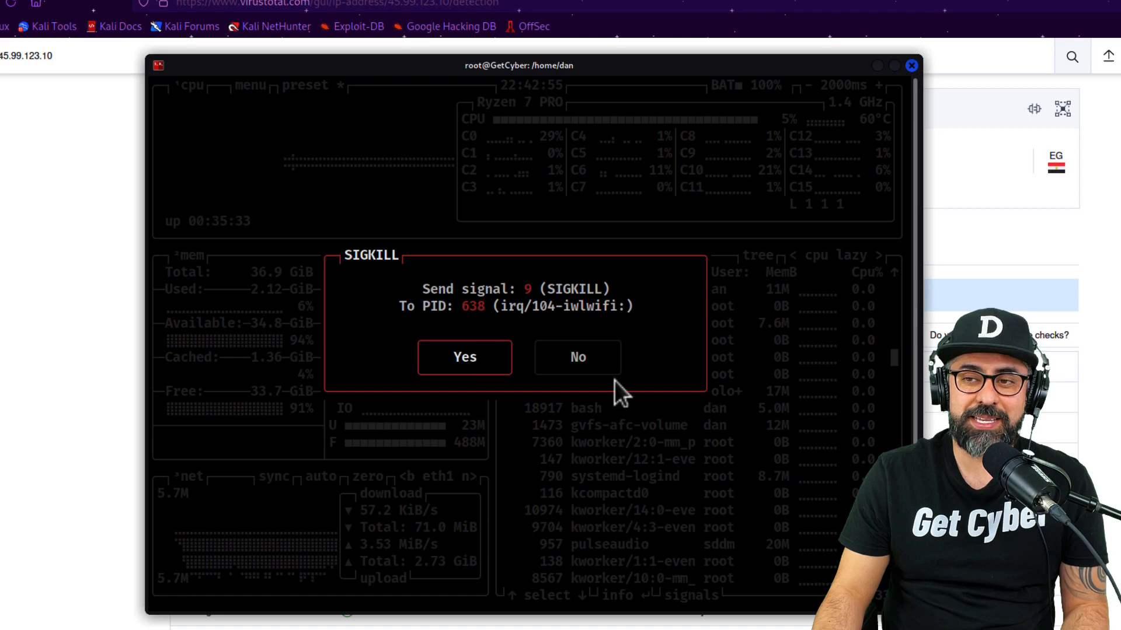
Decline the SIGKILL confirmation so process 638 keeps running in btop
click(464, 357)
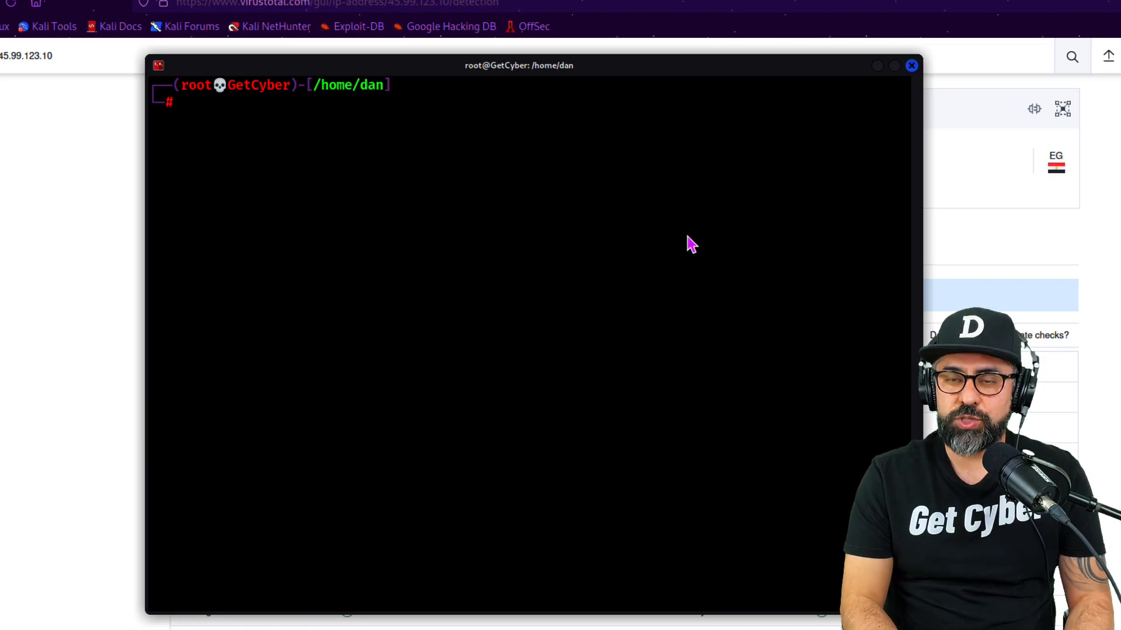
text(userdel)
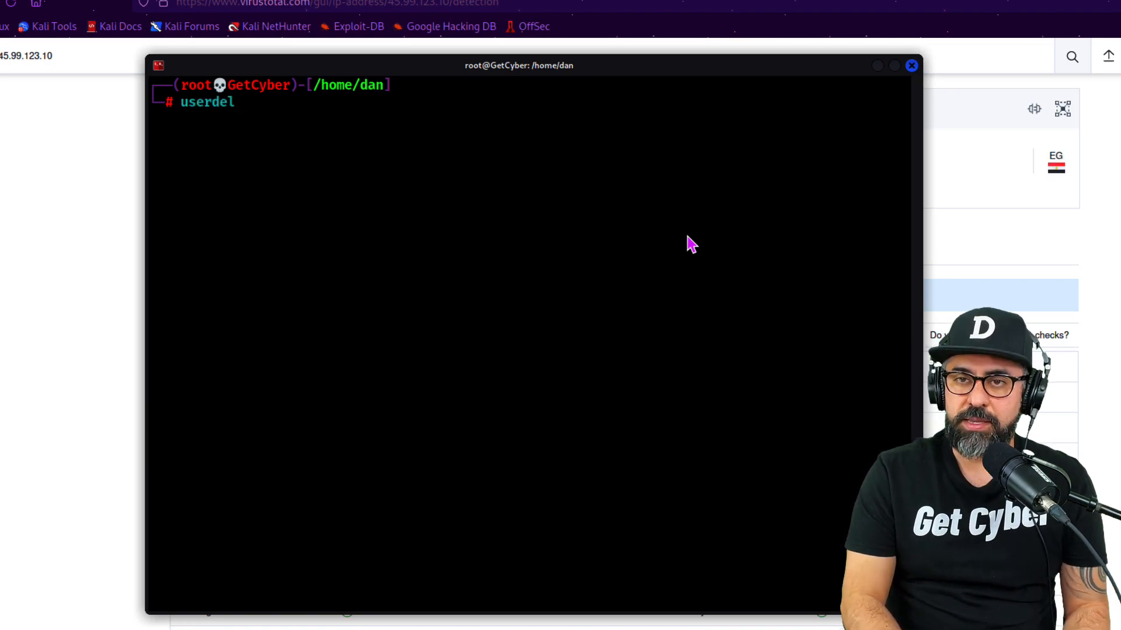
text(d)
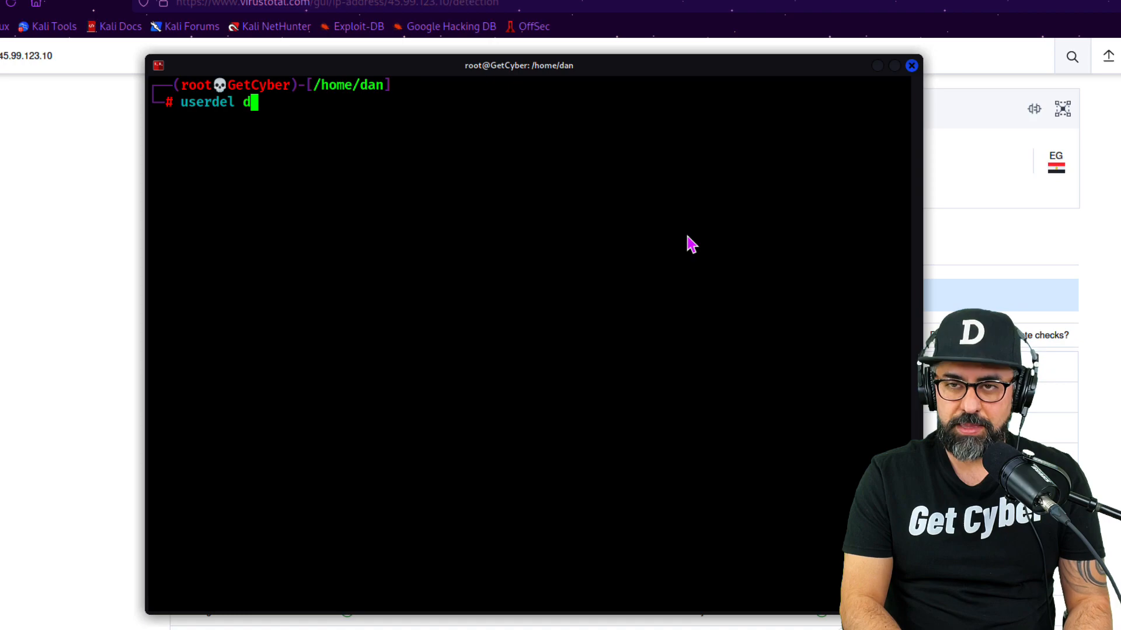
text(an)
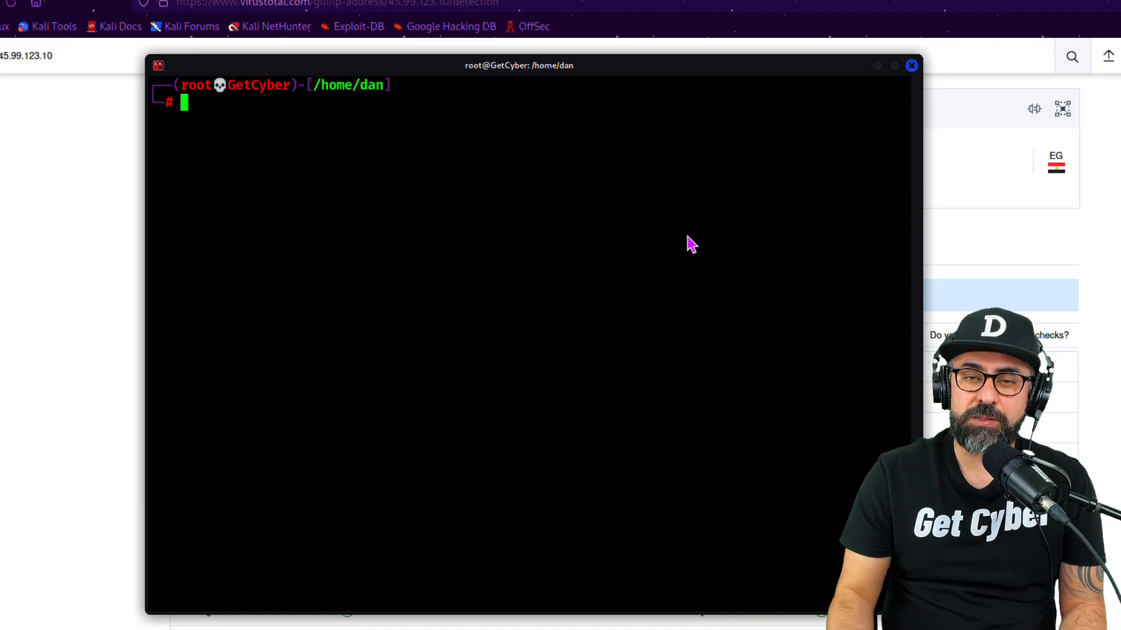
mouse_move(292, 173)
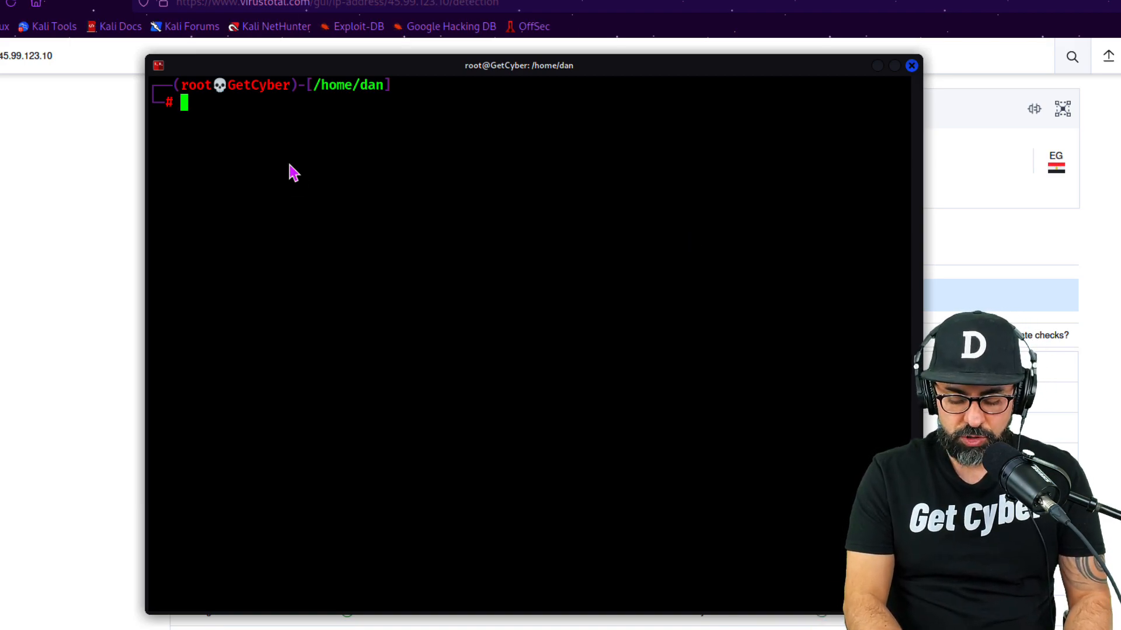
text(lsof)
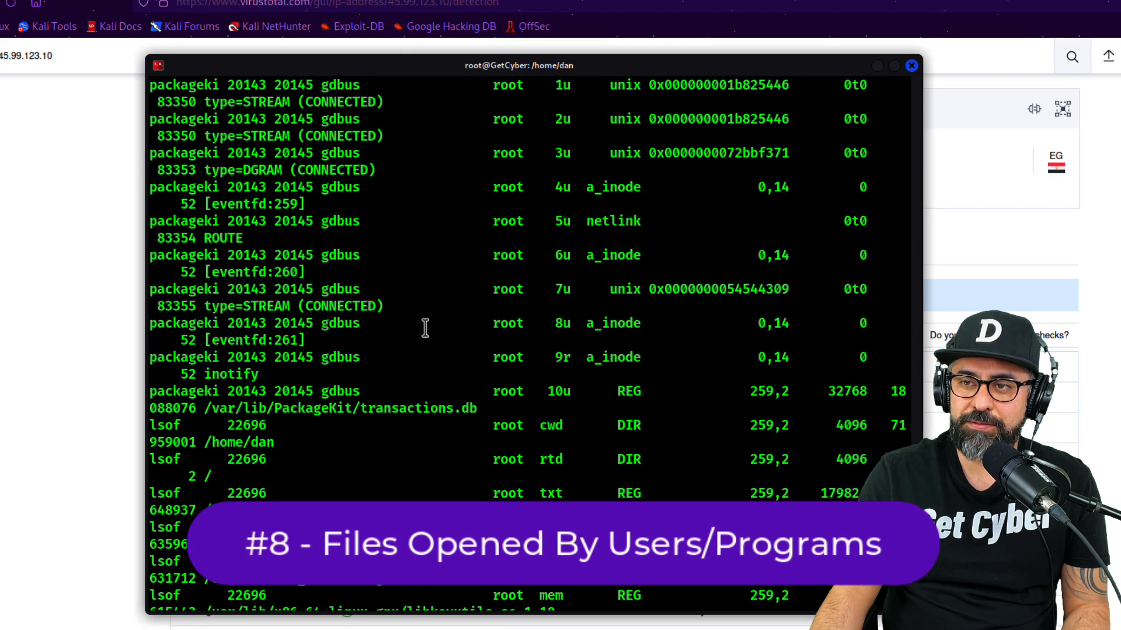
scroll(down, 3)
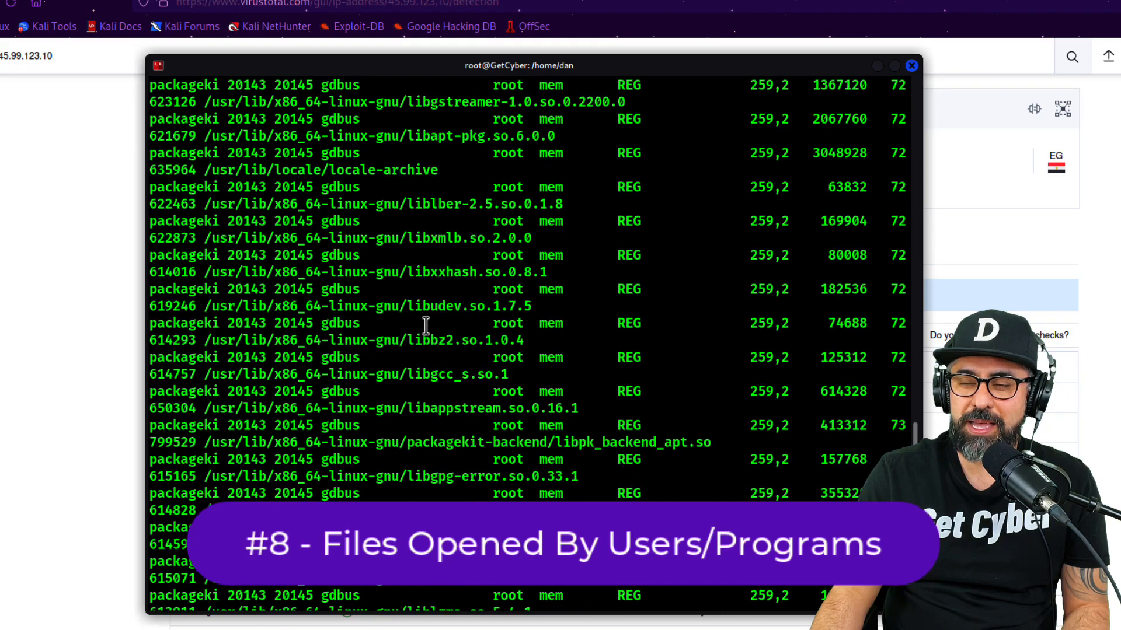
scroll(down, 3)
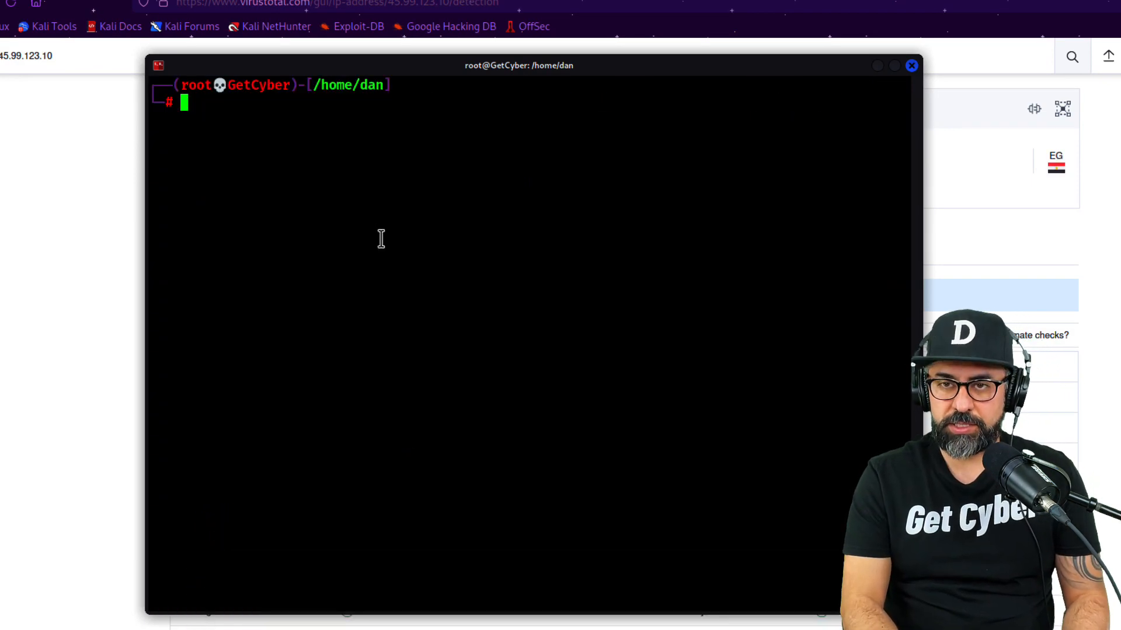
text(ps)
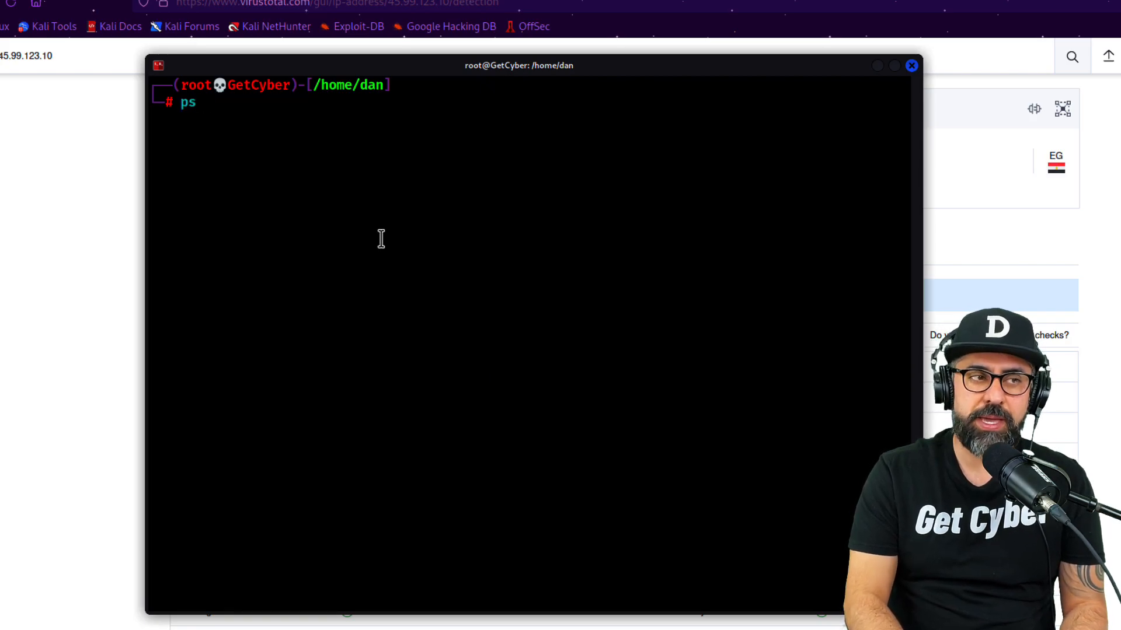
text(-ax)
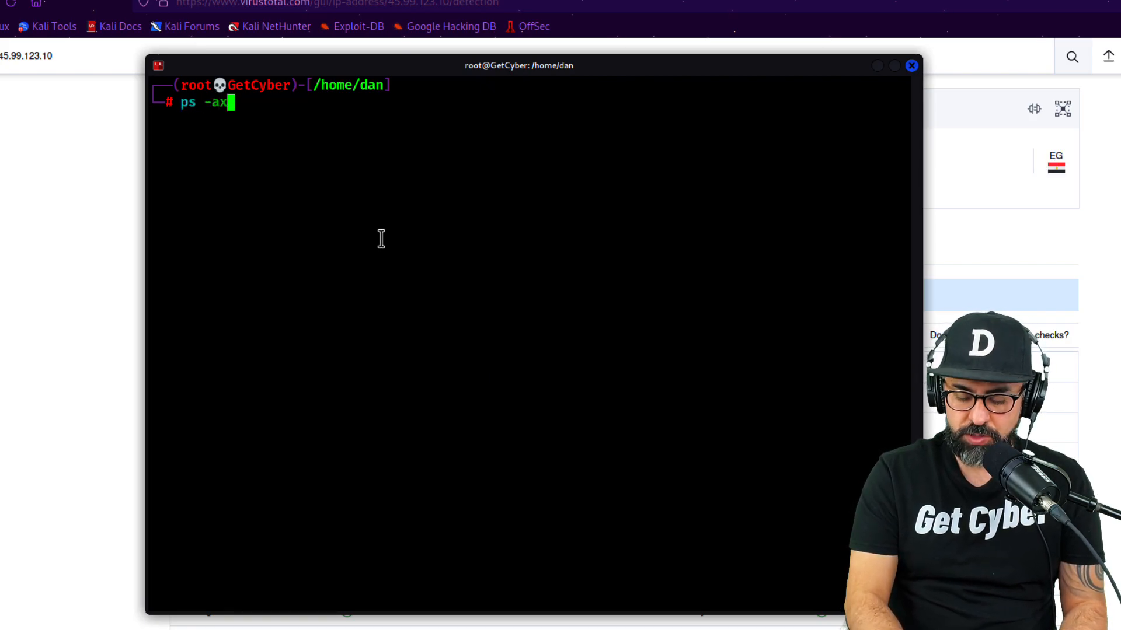
key(Return)
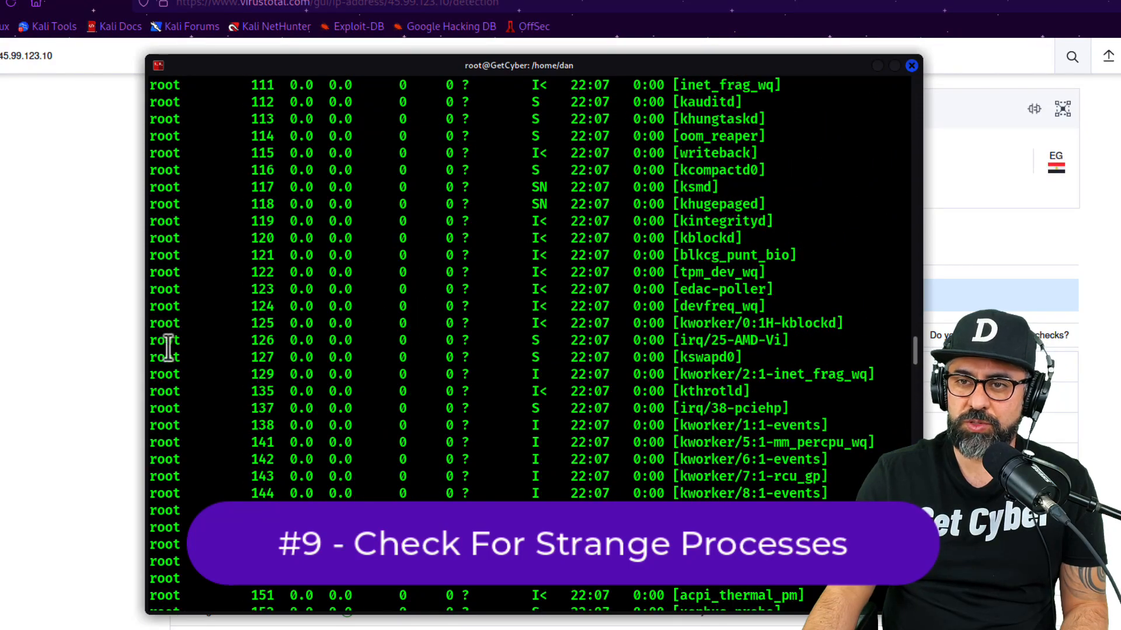
scroll(down, 3)
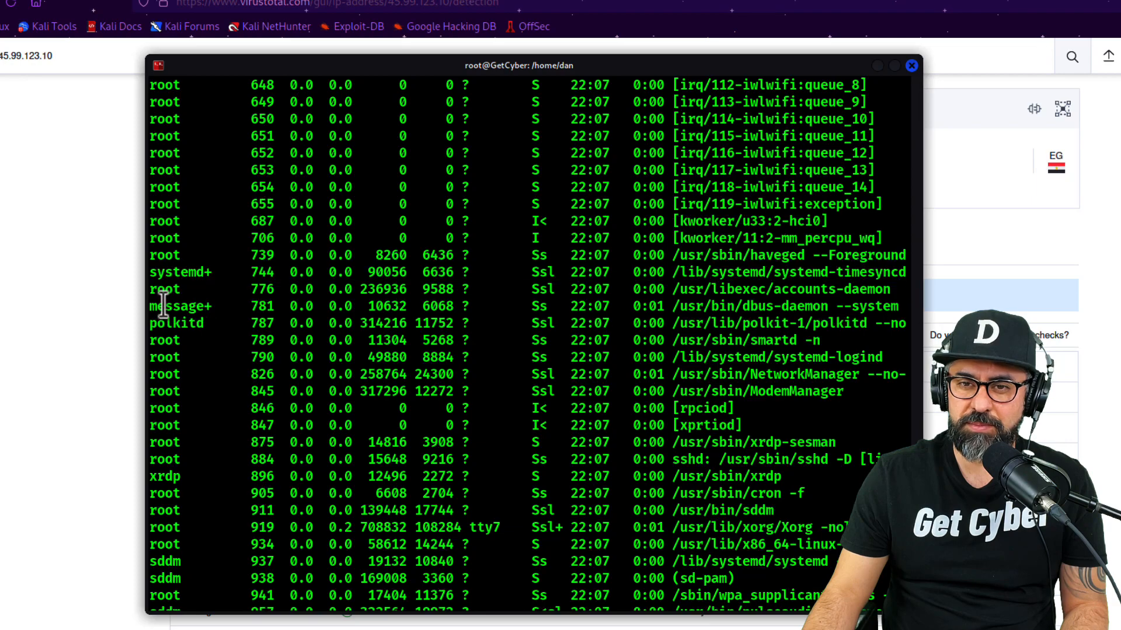
double_click(176, 323)
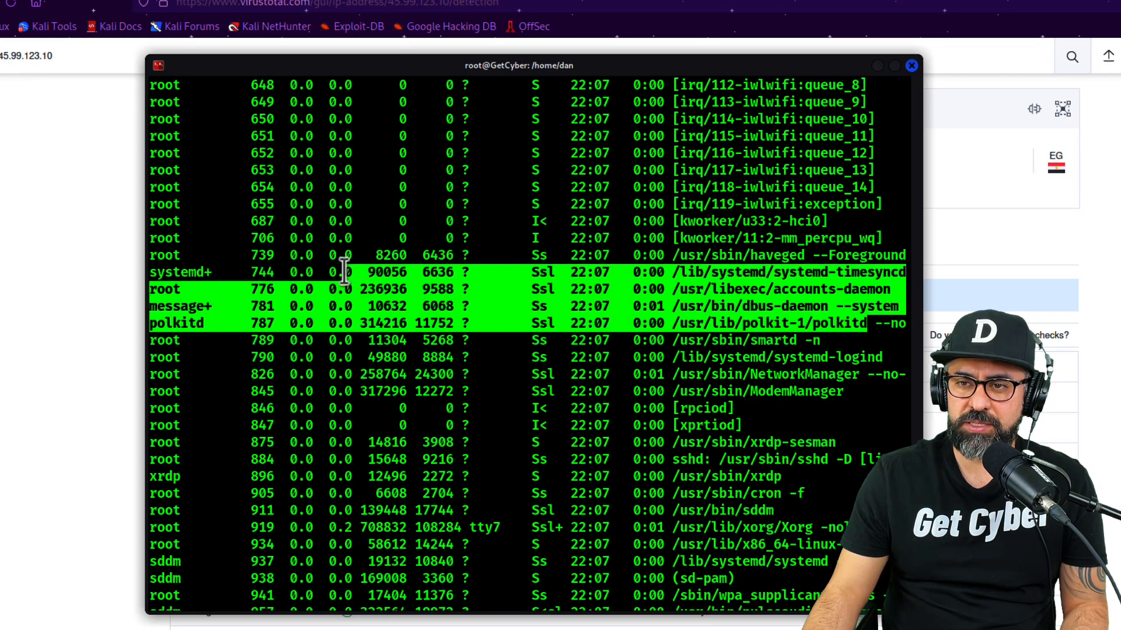
scroll(down, 3)
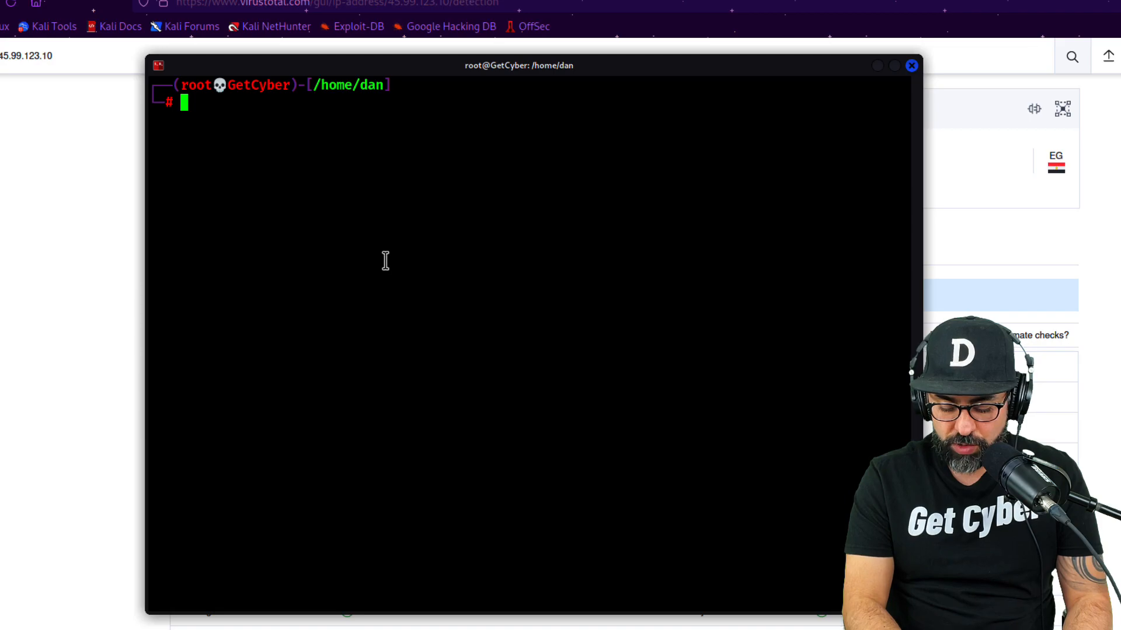
Run the install command, start the rootkit scan, and scroll through the results
text(apt install btop)
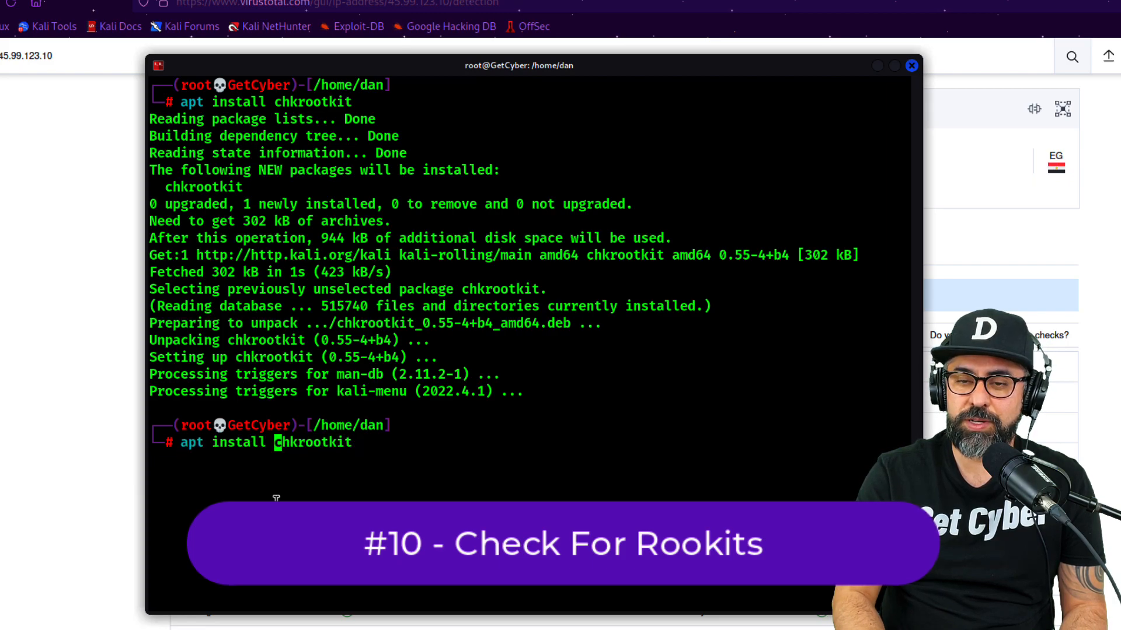
key(Return)
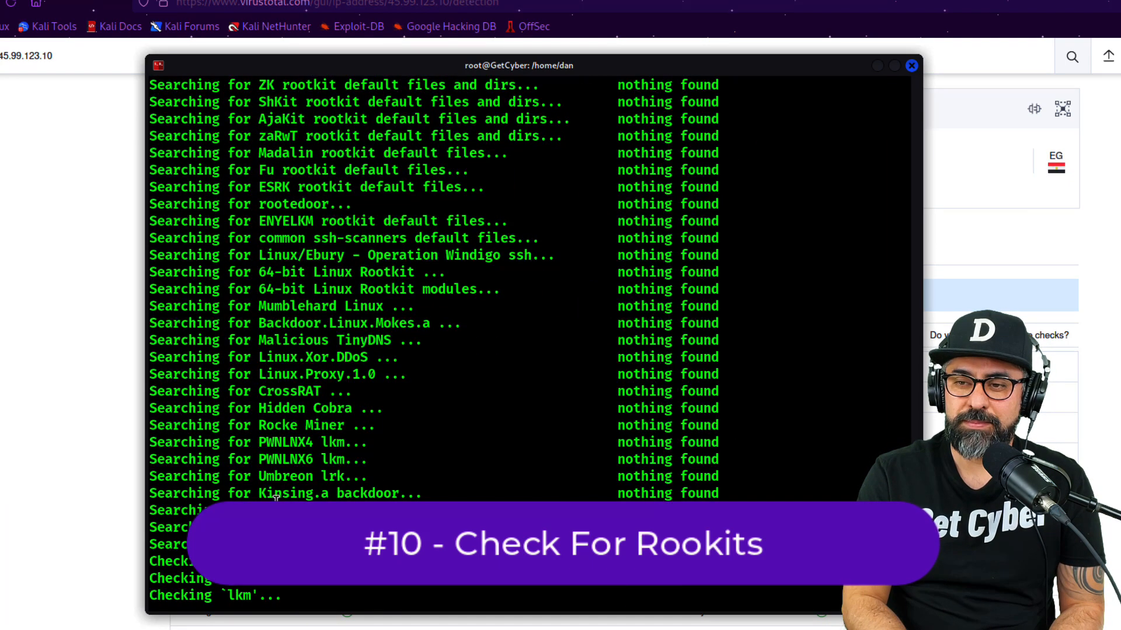
scroll(down, 3)
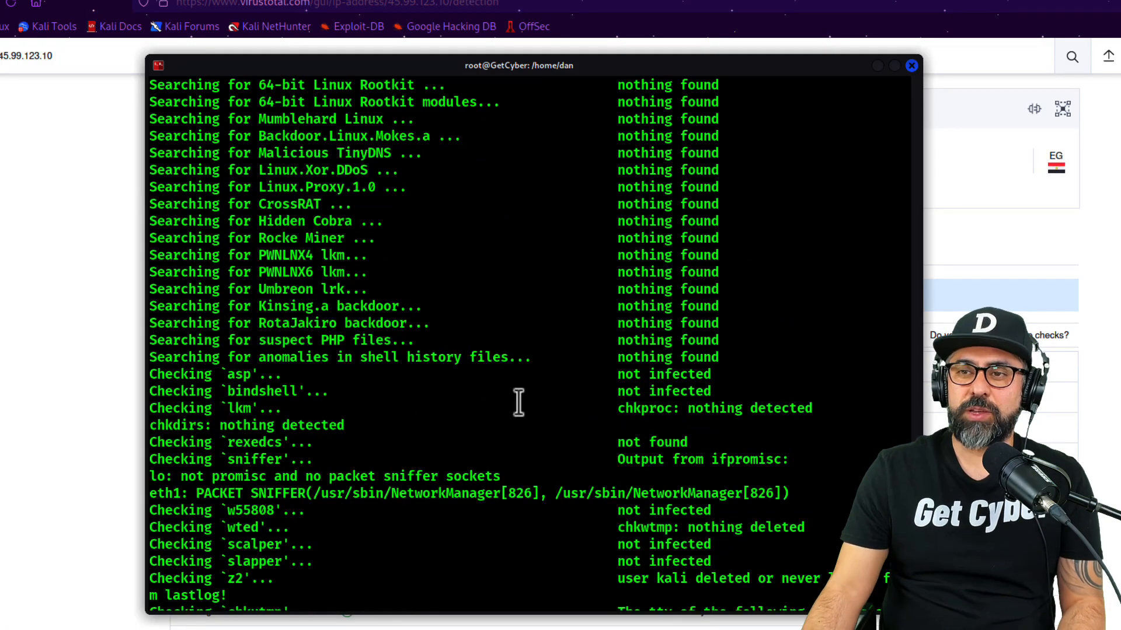